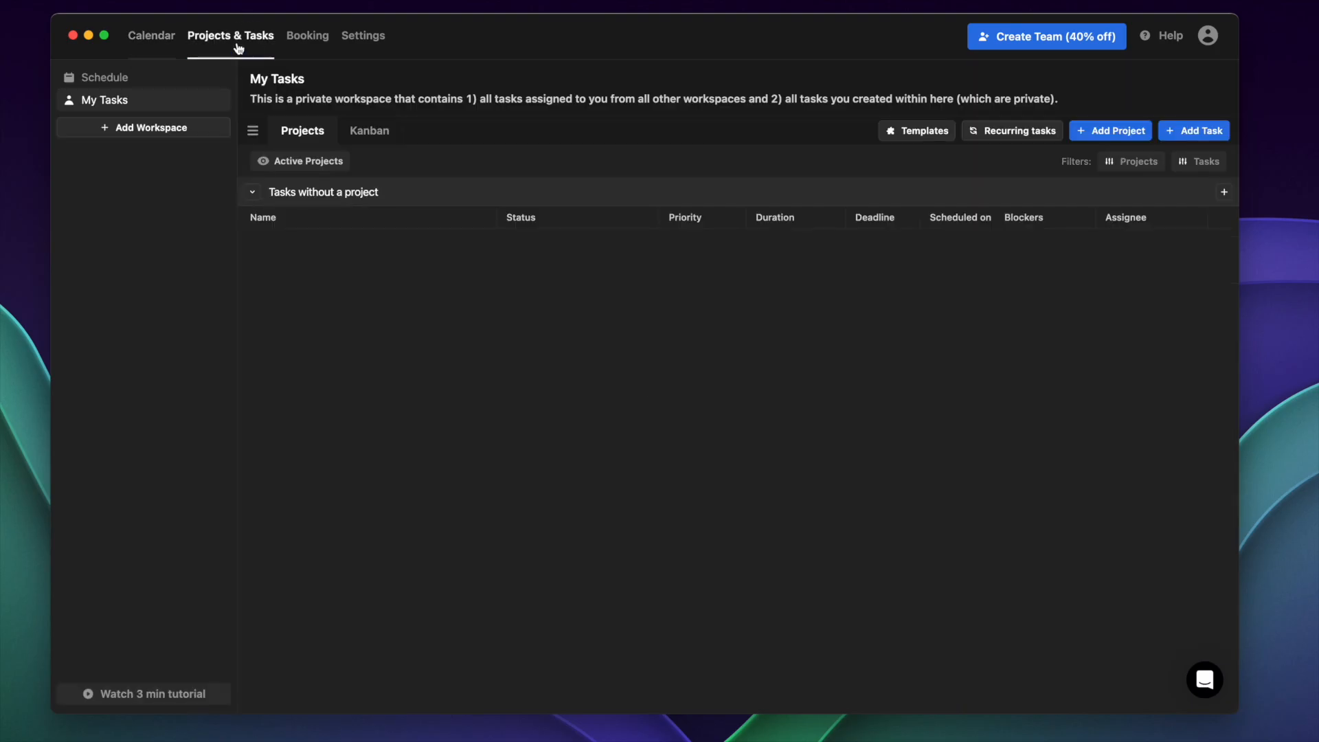
Create a one-hour auto-scheduled task named Film YouTube from Projects & Tasks
click(1201, 130)
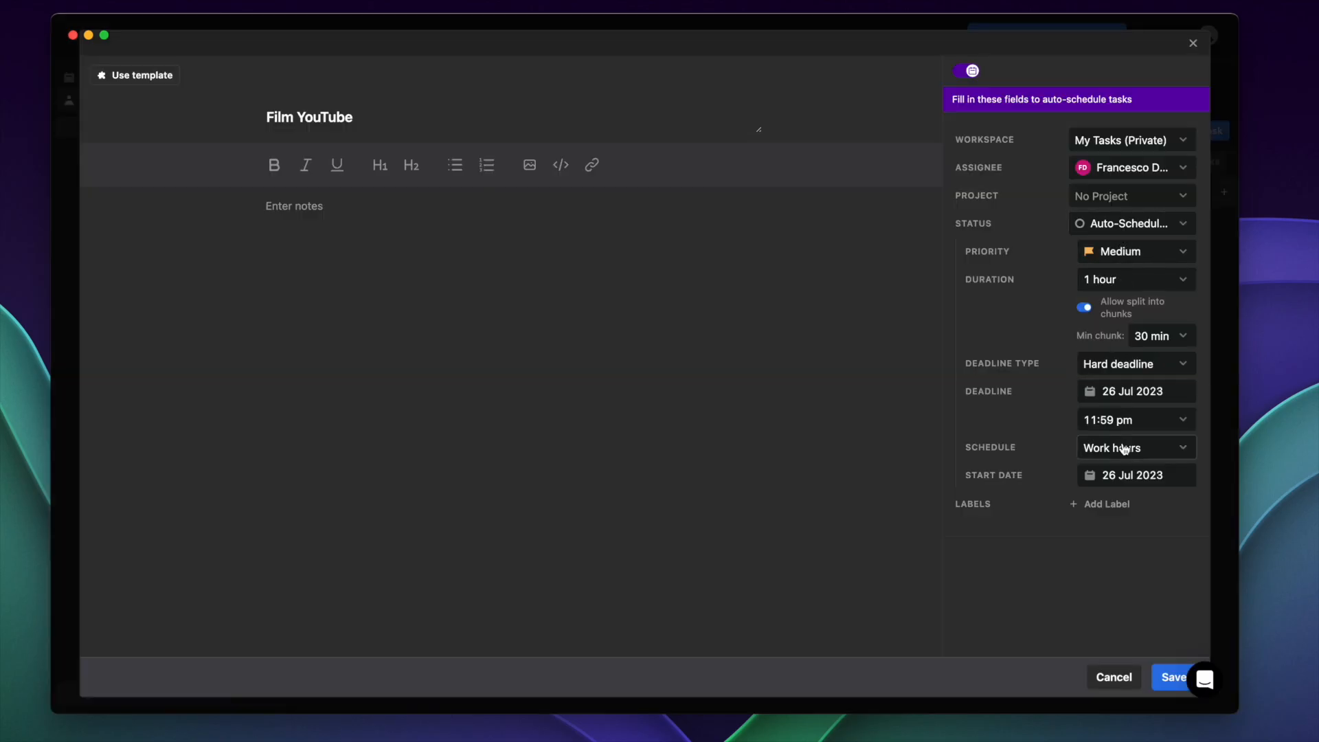
click(1175, 678)
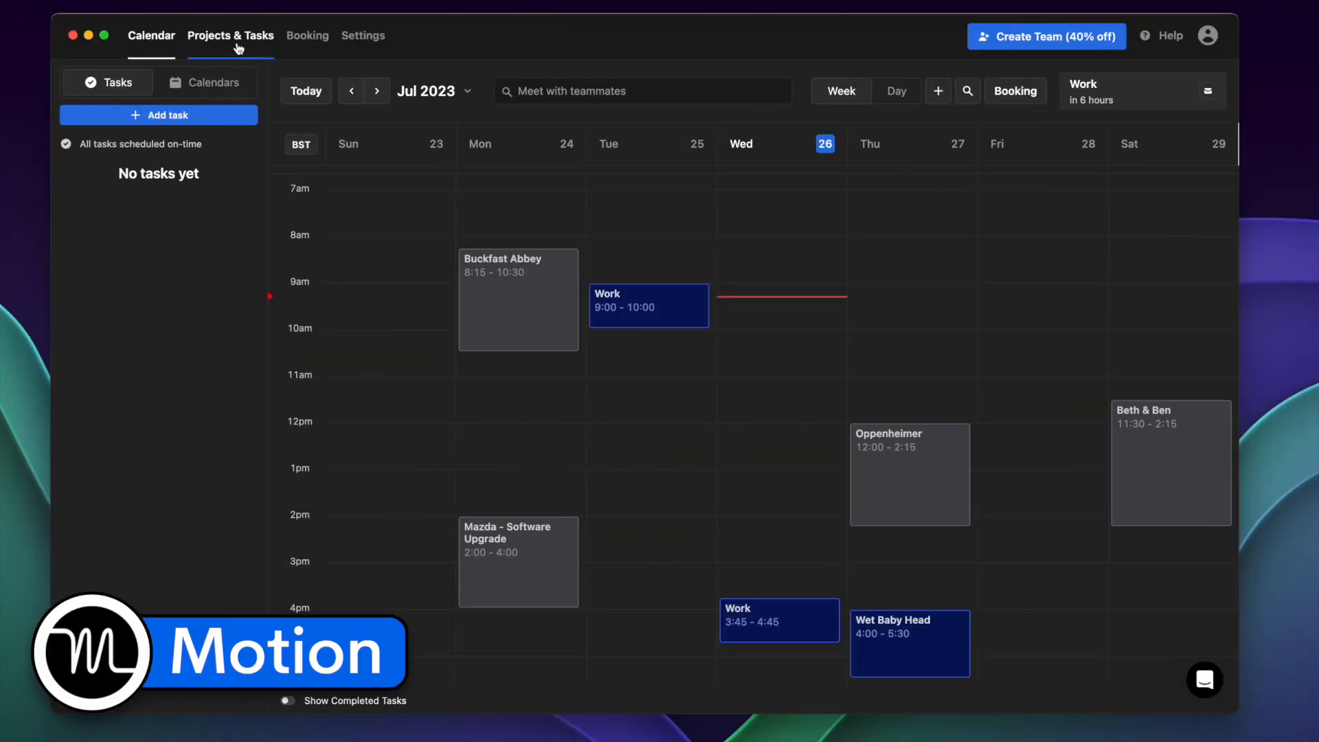
click(231, 36)
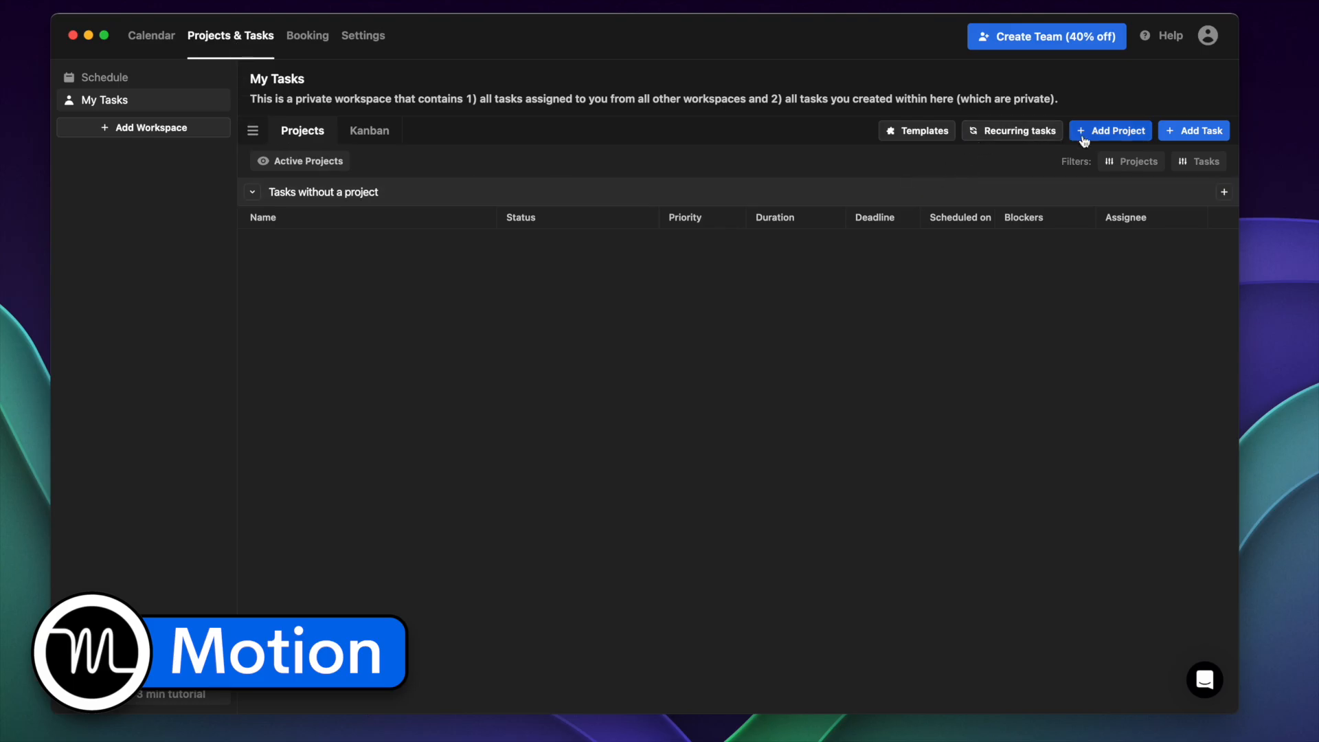
click(1194, 131)
text(Film YouTube)
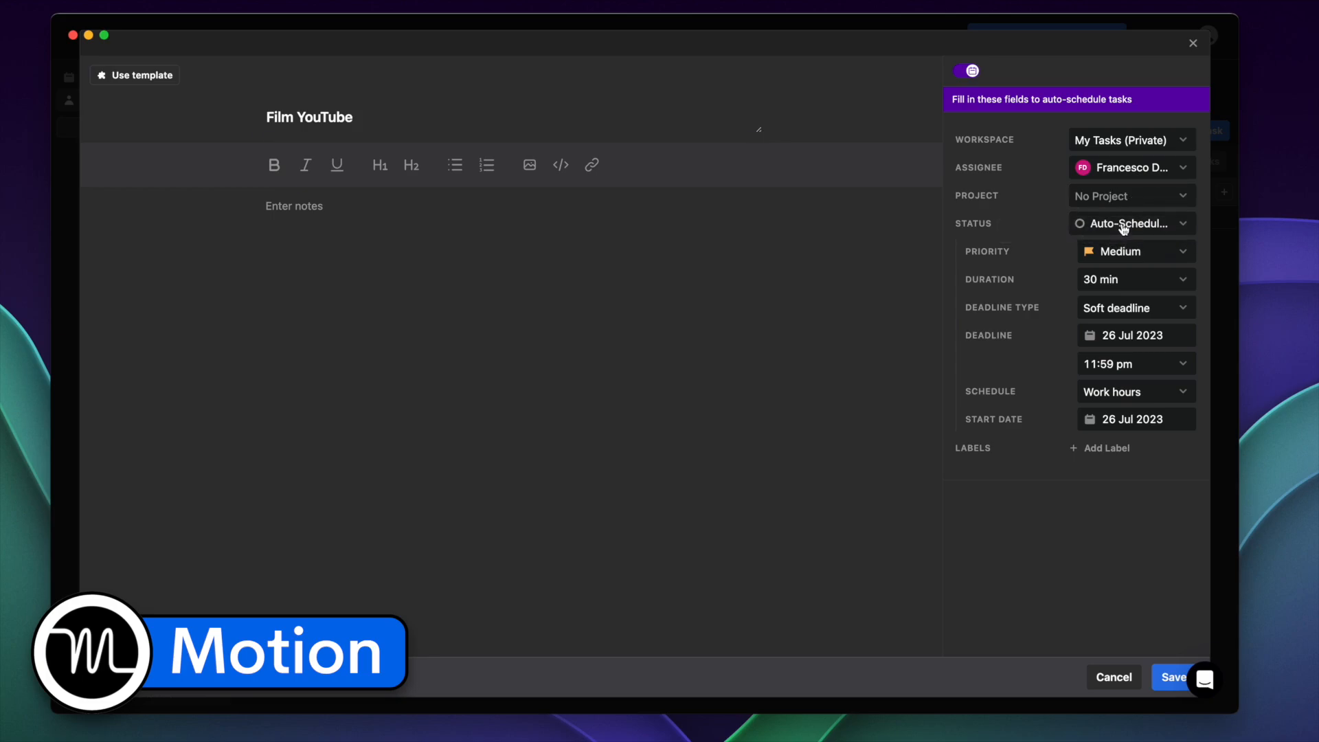
click(1135, 281)
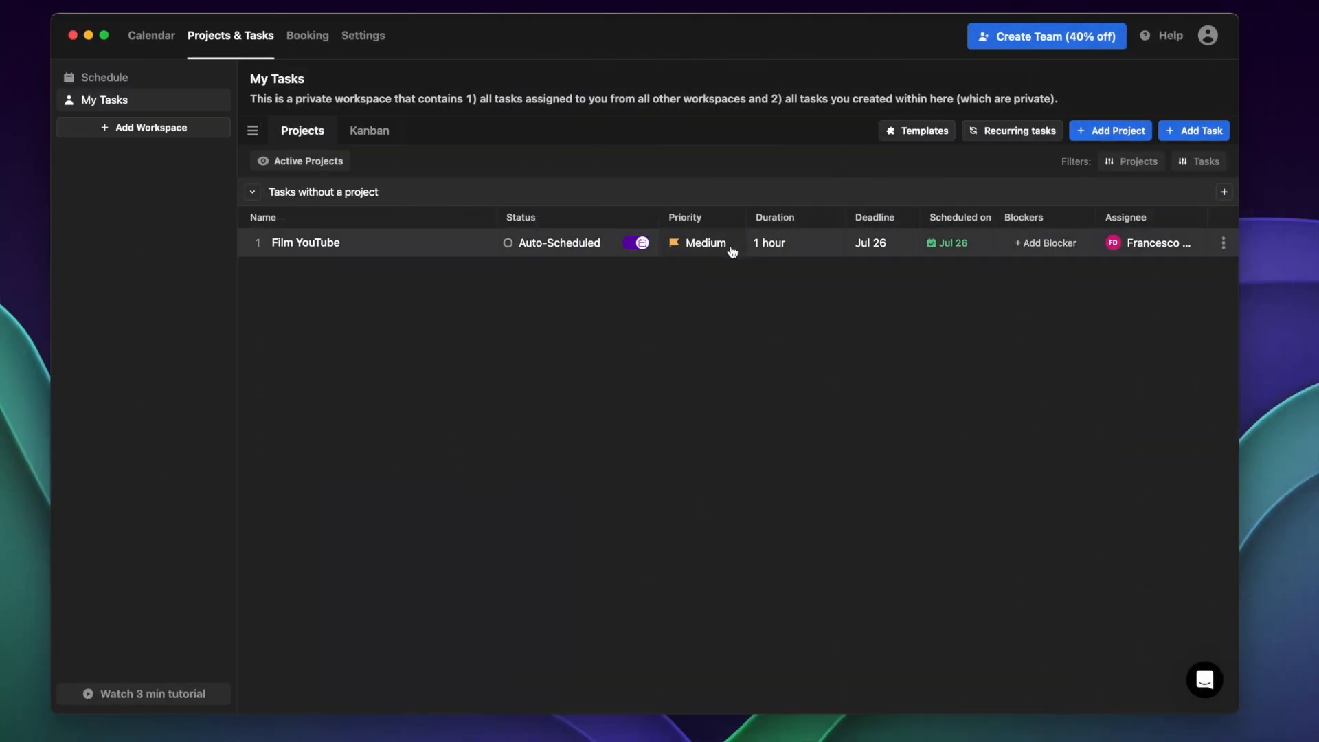
click(151, 36)
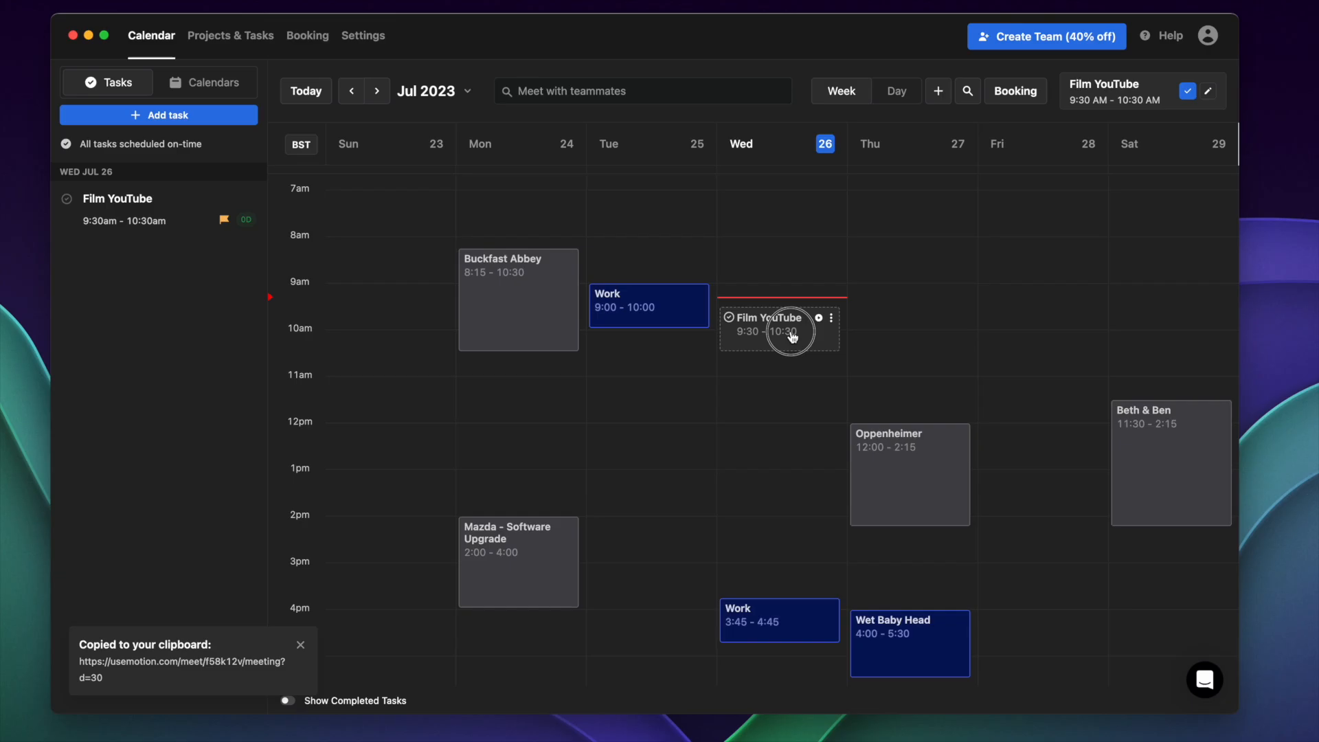
click(780, 331)
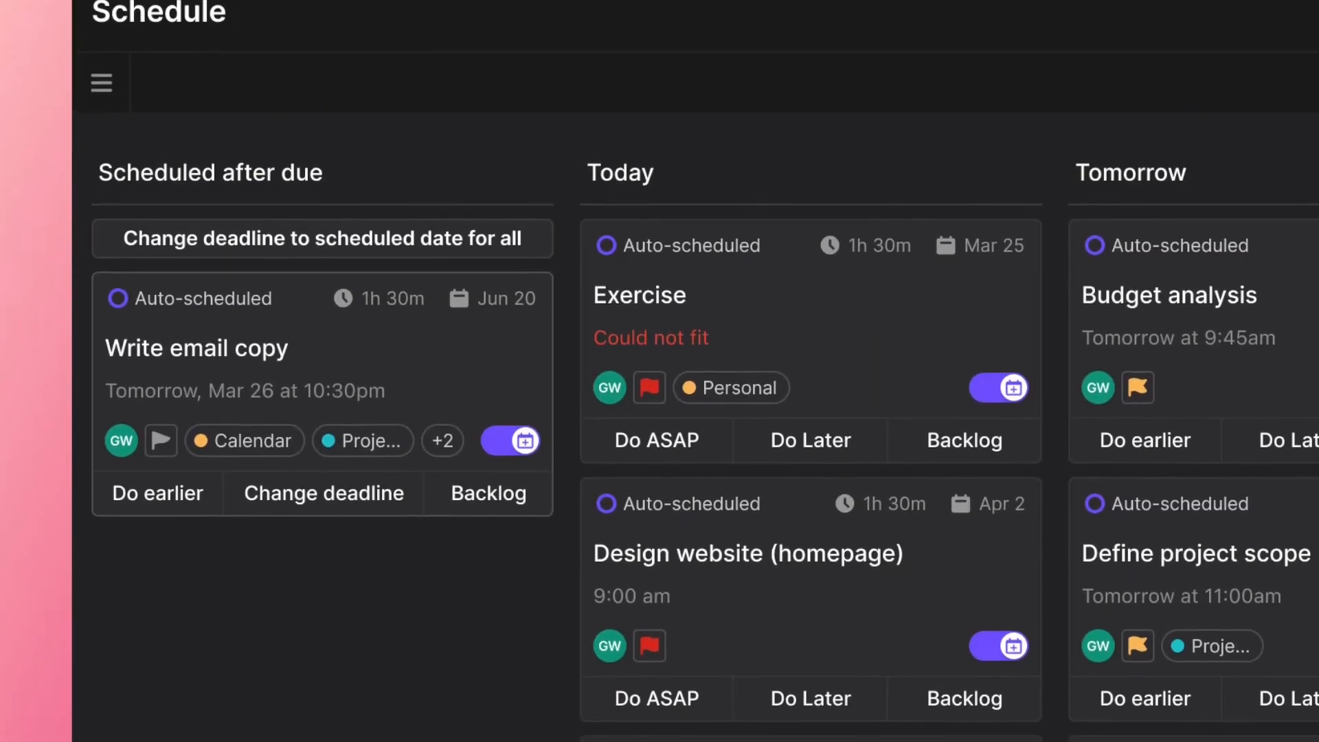
scroll(down, 3)
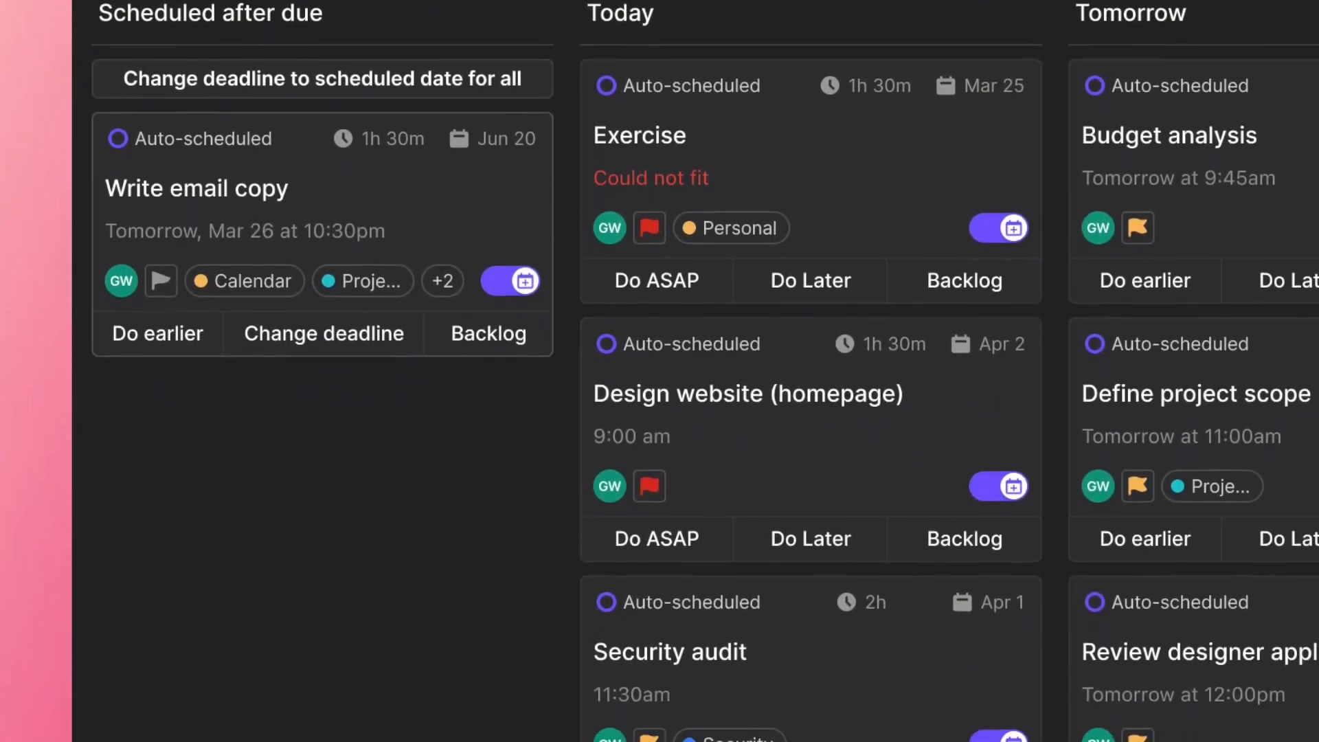
scroll(down, 3)
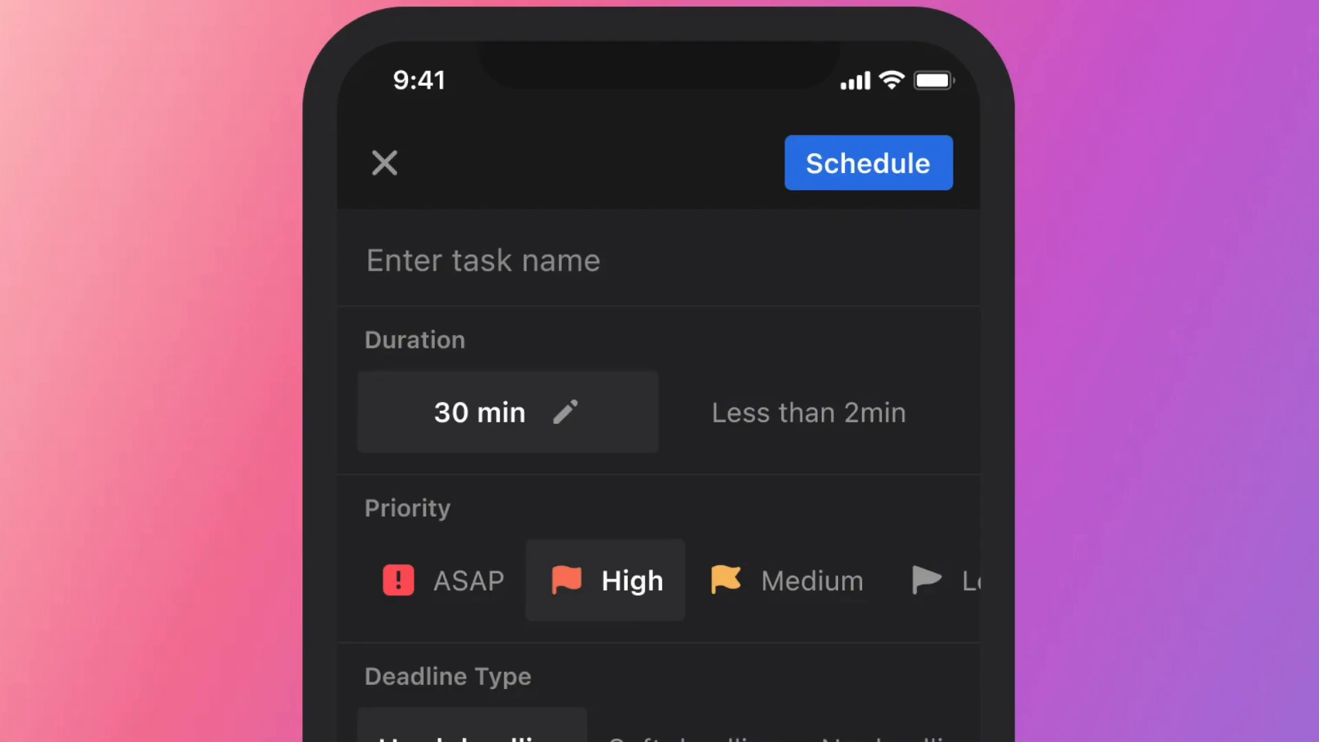
scroll(down, 3)
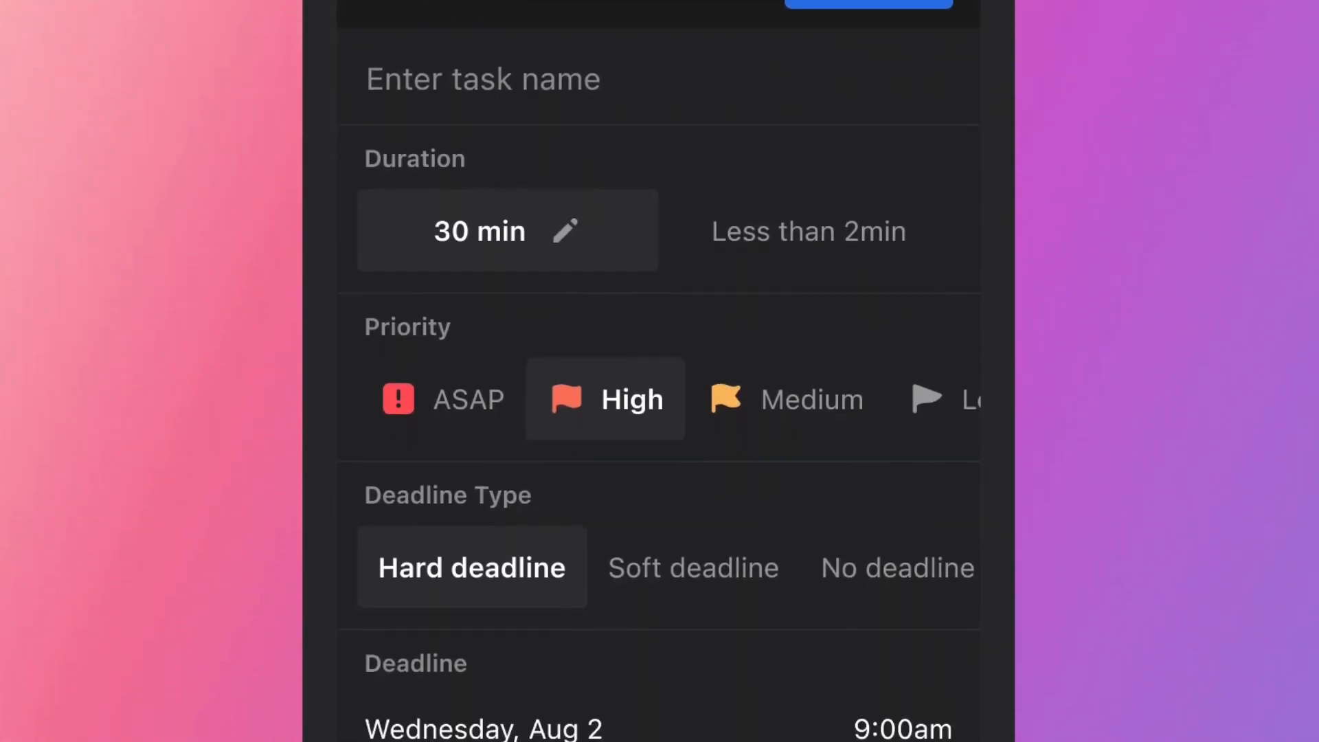
scroll(down, 3)
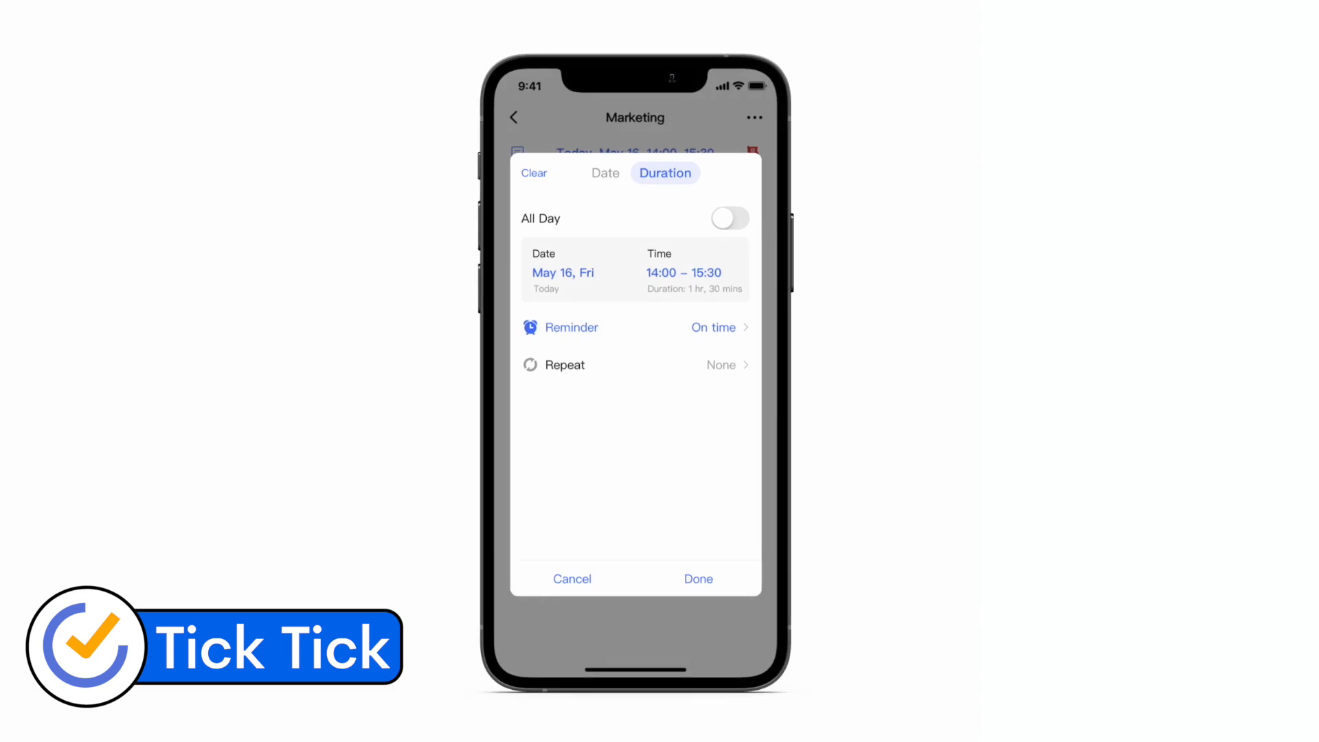
click(572, 327)
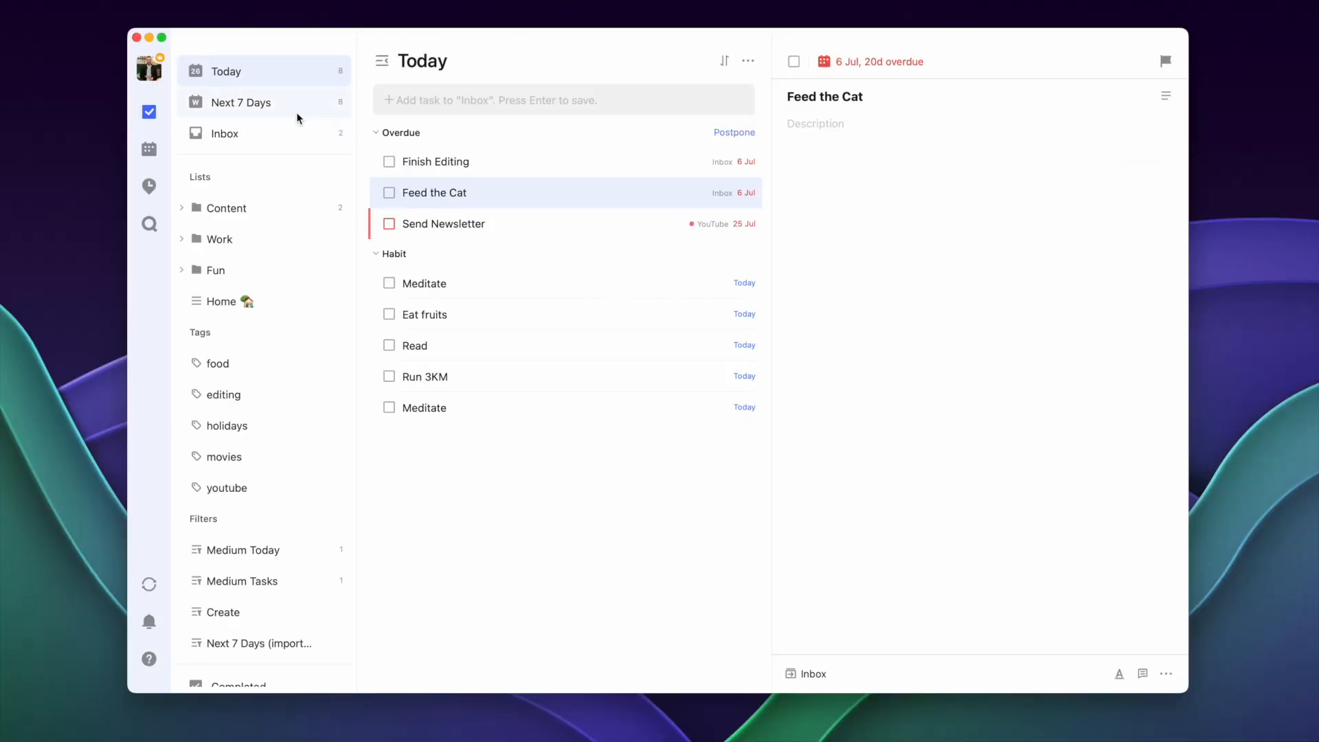
Postpone all overdue tasks in Next 7 Days to today and show the week calendar
click(240, 102)
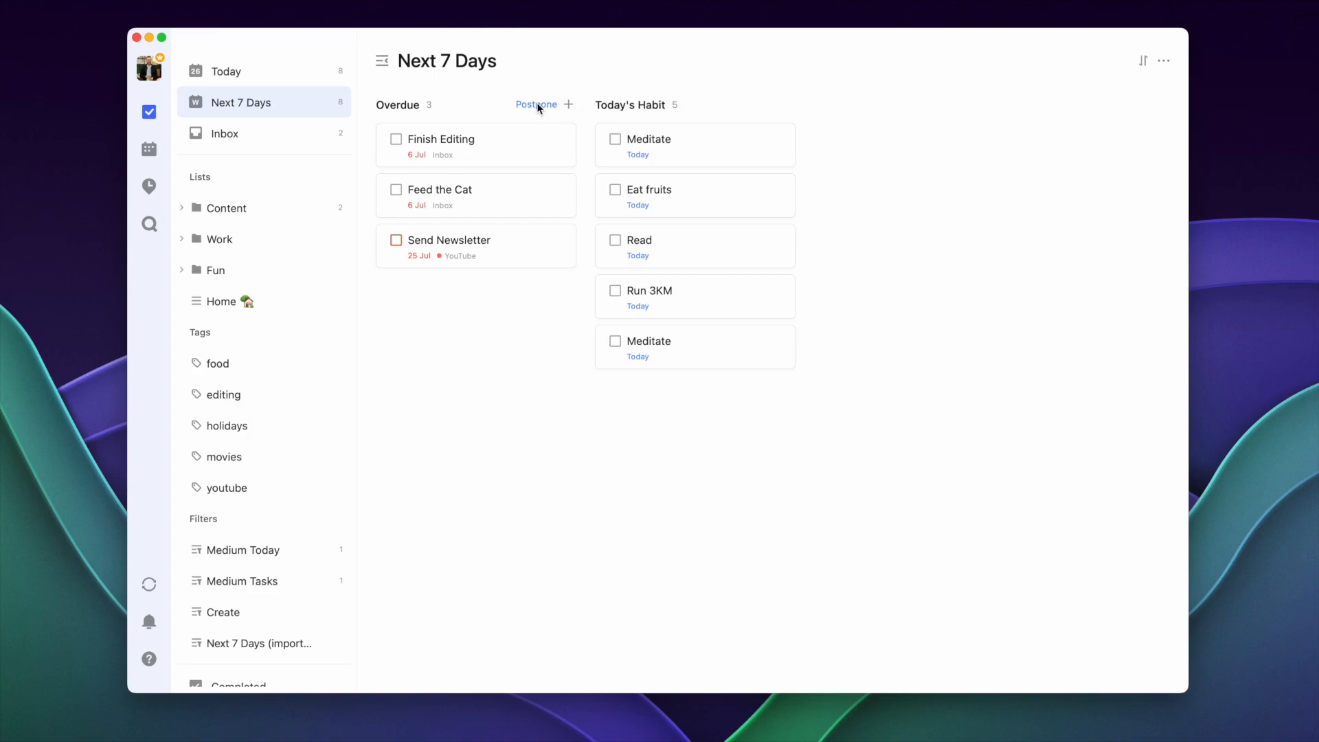
click(536, 104)
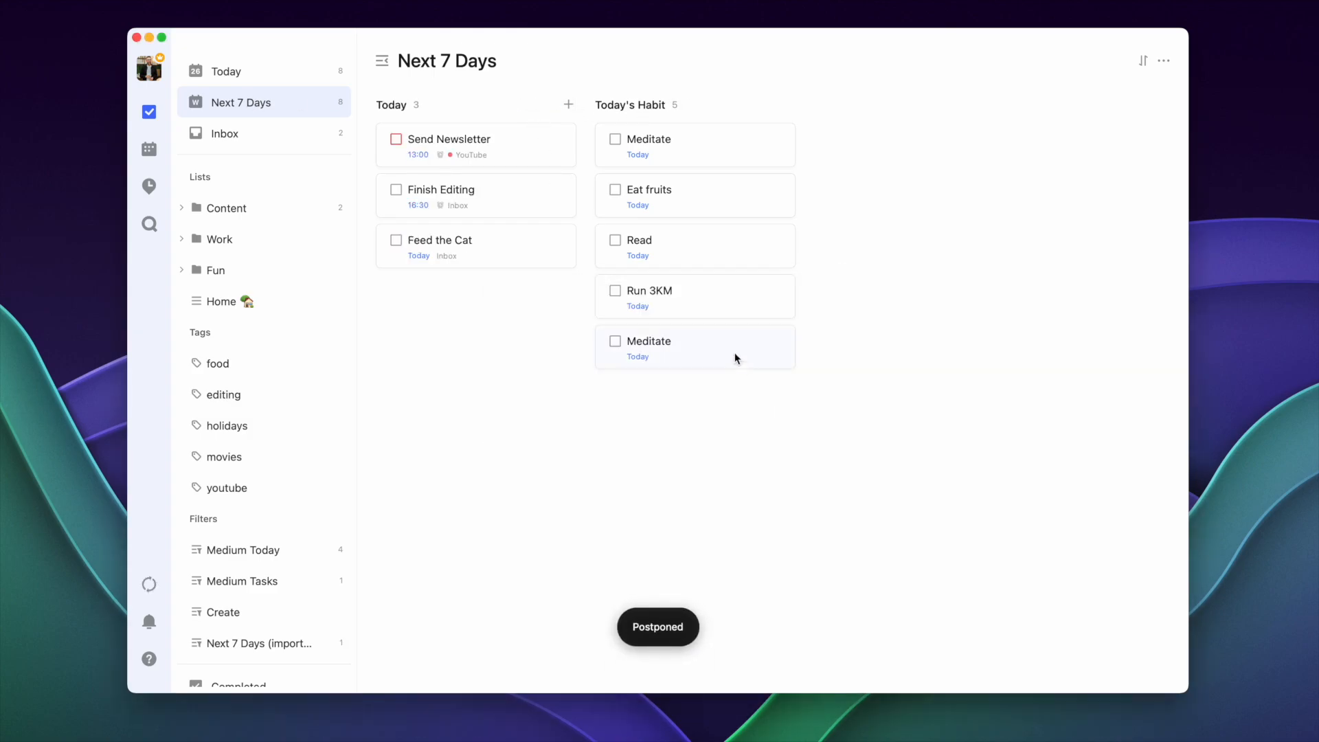
click(148, 149)
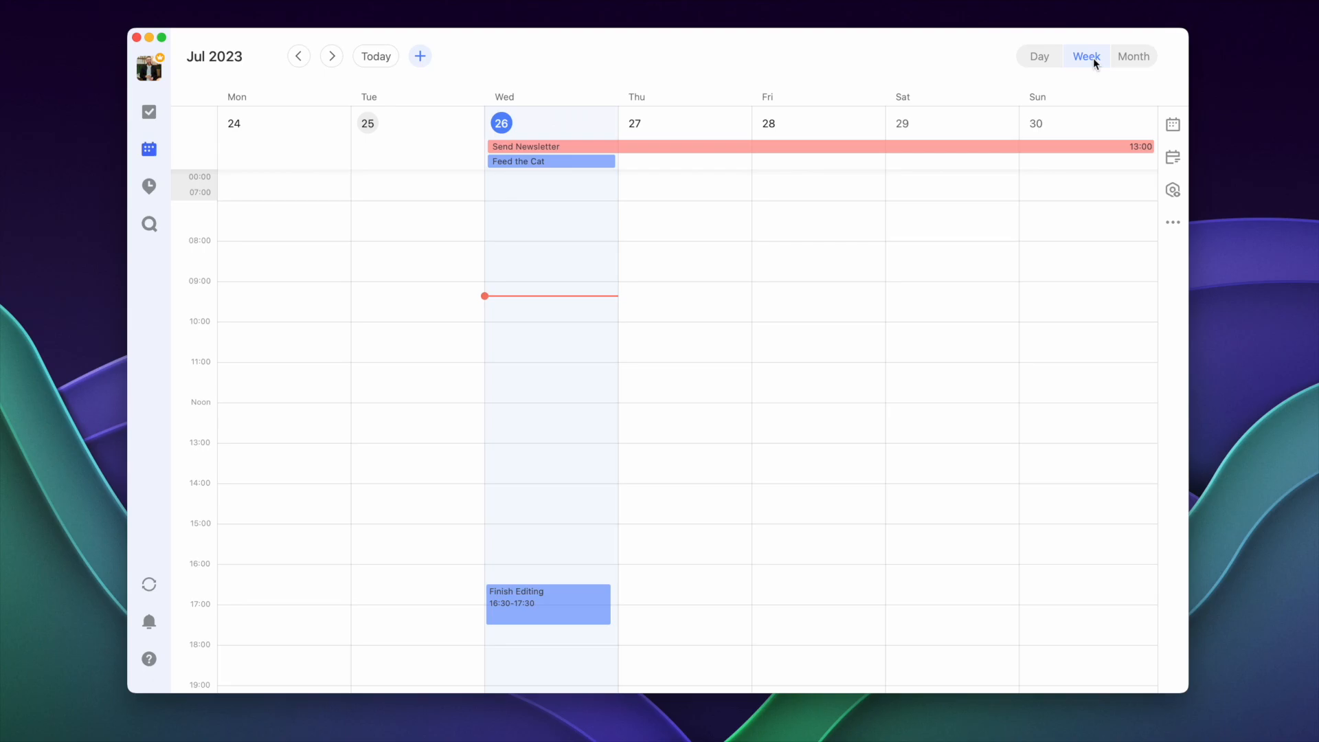
Add an Oppenheimer block Thursday 10:30–12:15, then show the Meditate habit's check-in stats
drag(684, 345, 684, 383)
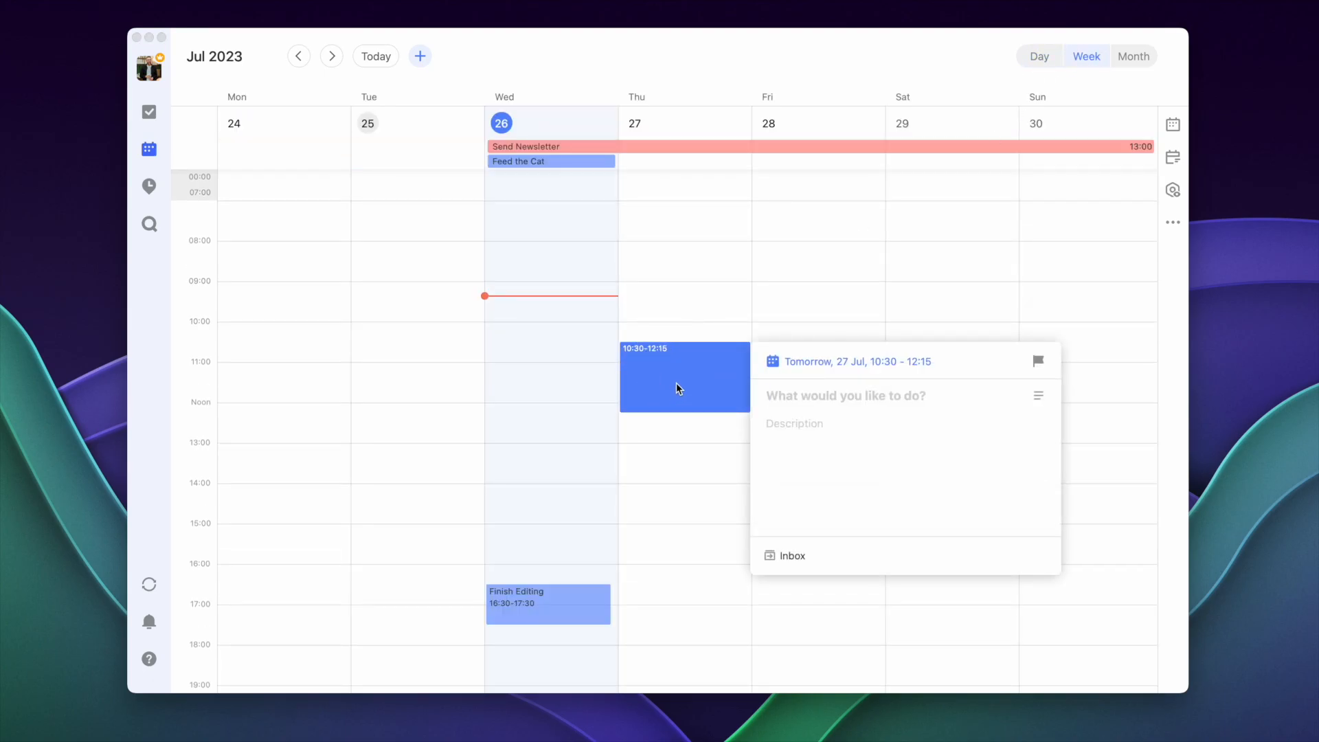
text(Oppenheimer)
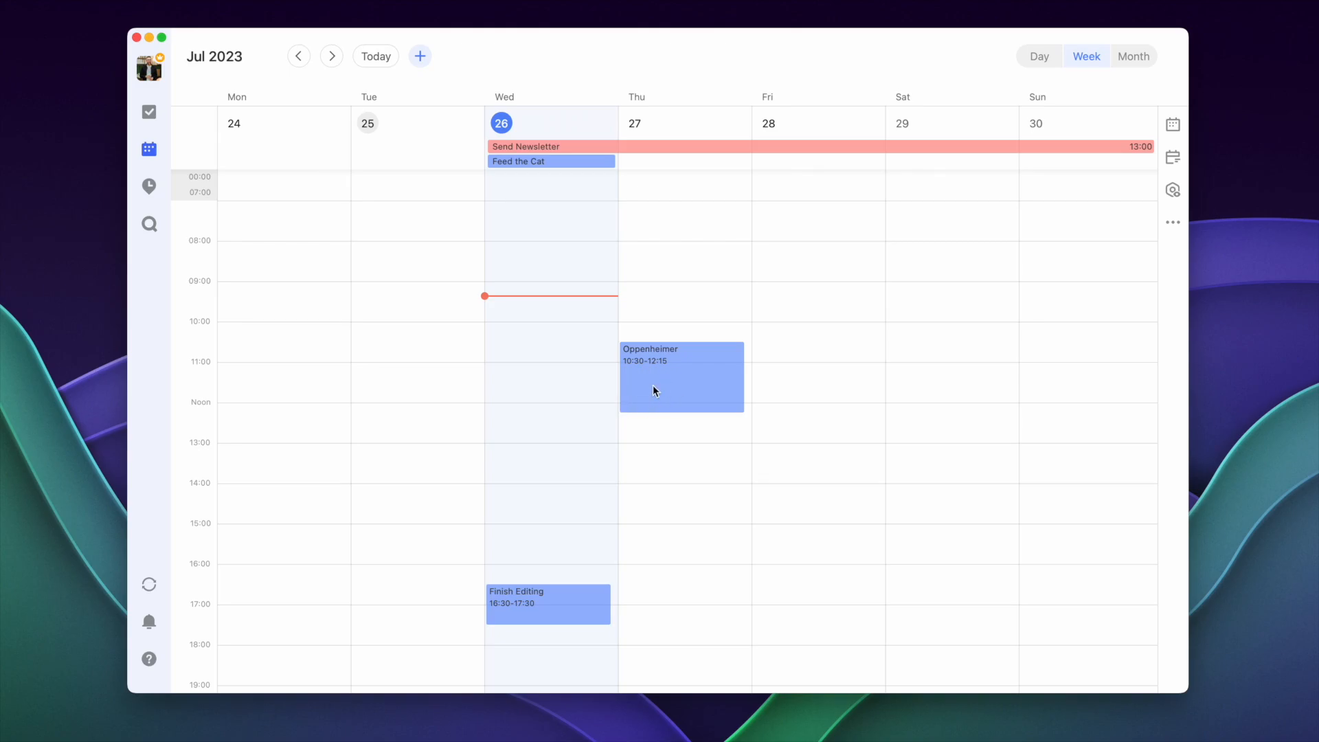
click(656, 389)
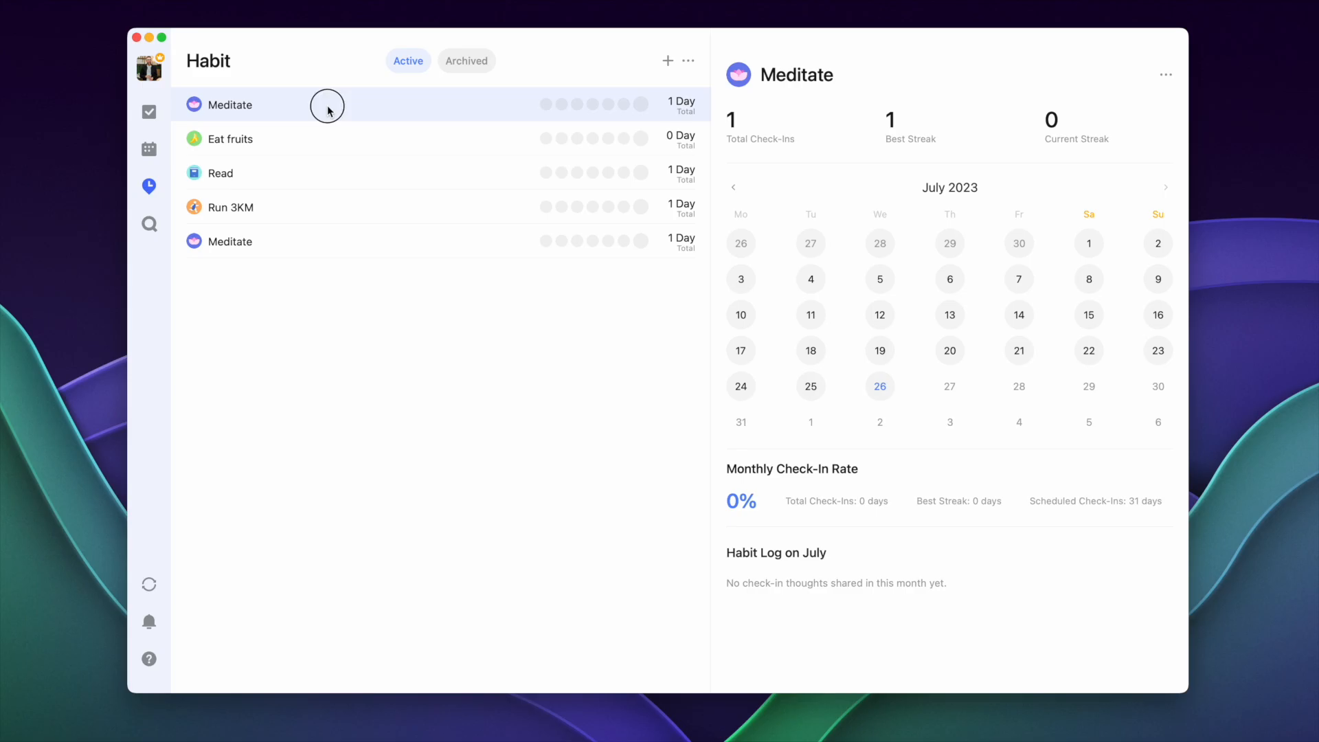
click(547, 241)
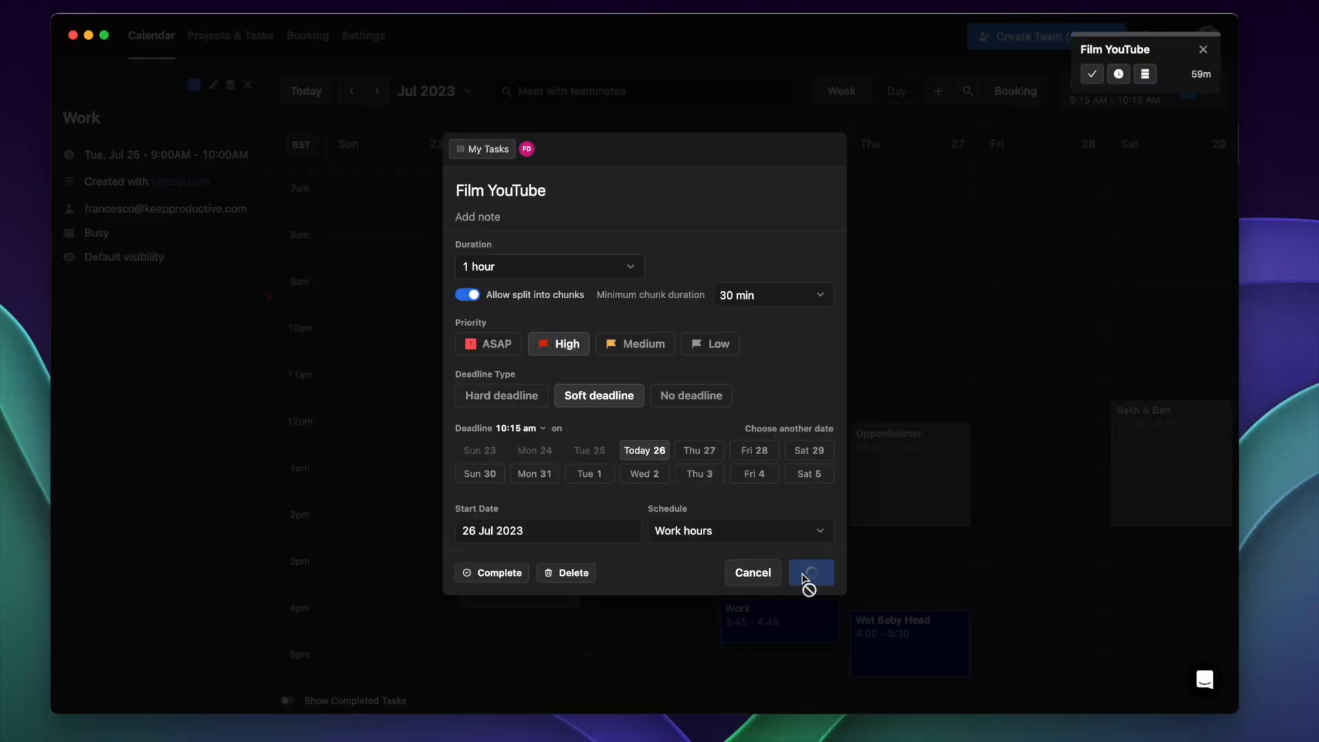
Save Film YouTube with no project and check it on the week calendar, 26 July 9:15–10:15
click(811, 572)
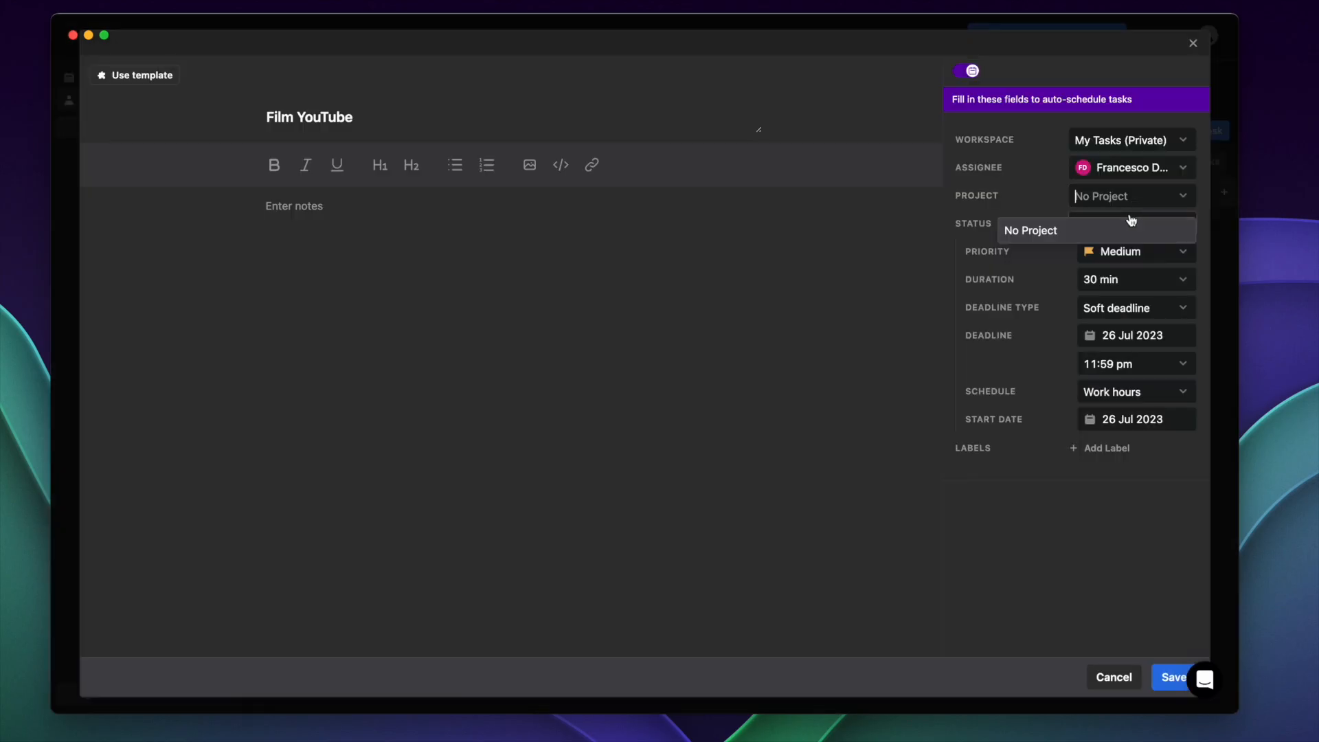
click(1133, 280)
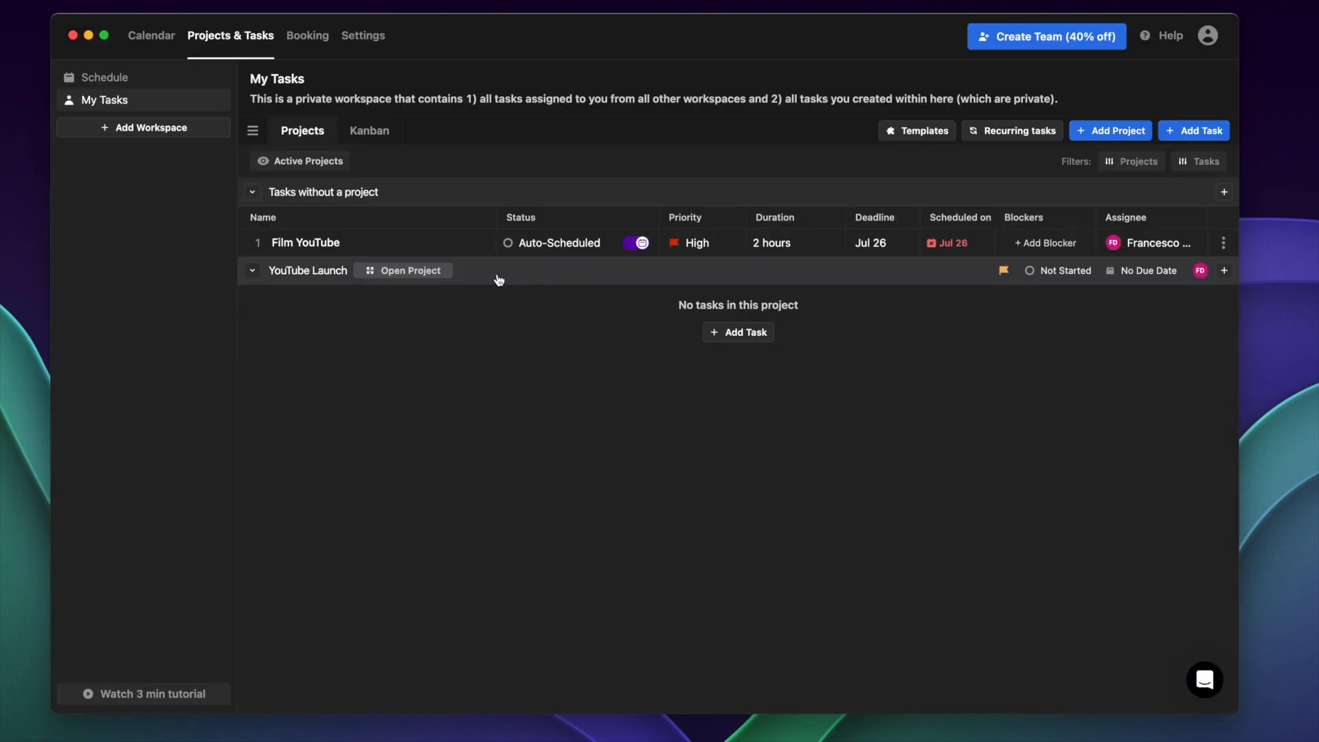
mouse_move(372, 350)
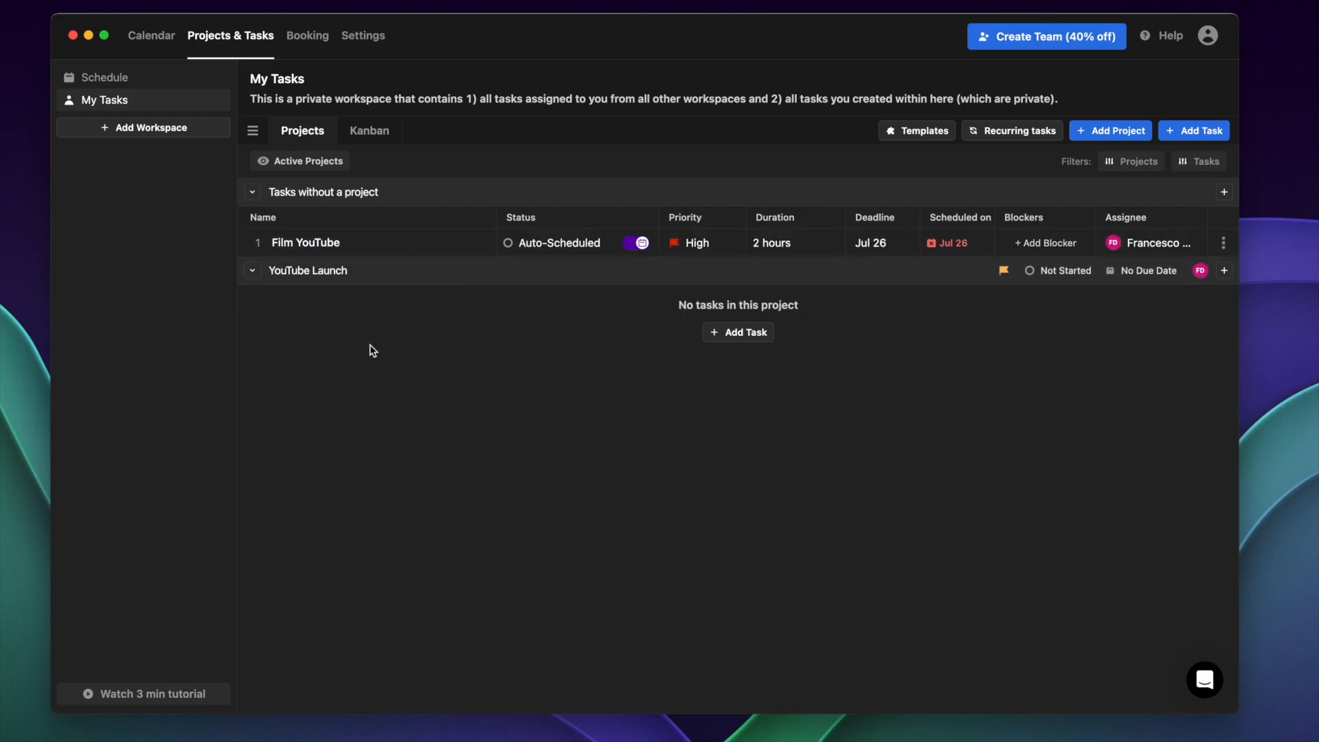
click(151, 35)
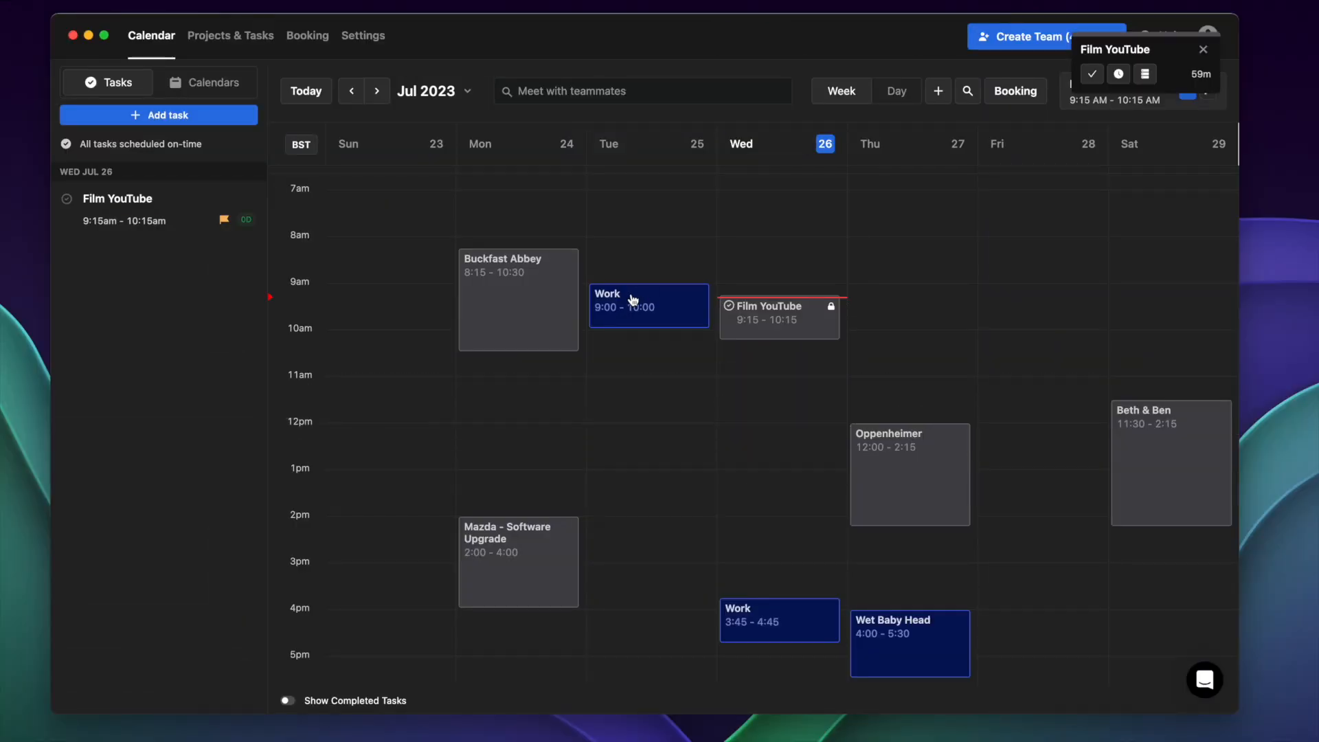
click(308, 35)
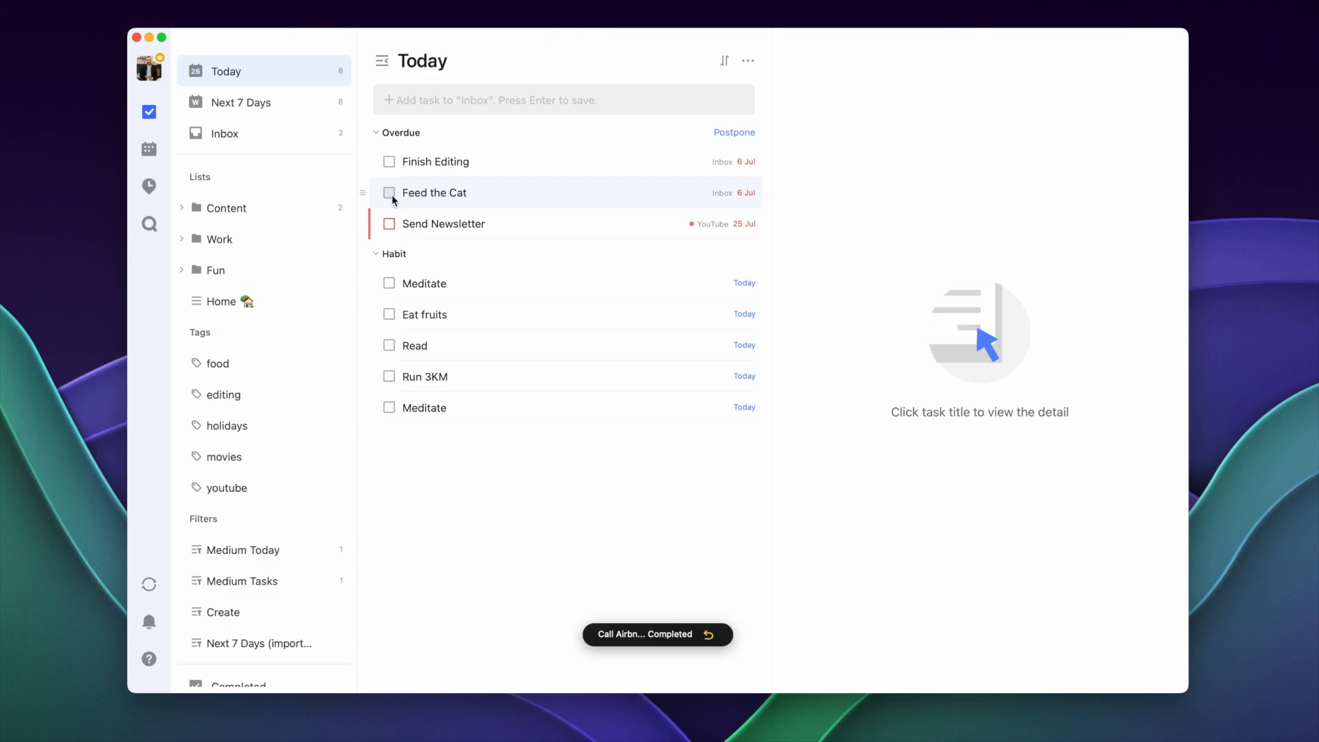
From the Feed the Cat task, review the habit tracker's empty archive and return to active habits
click(435, 192)
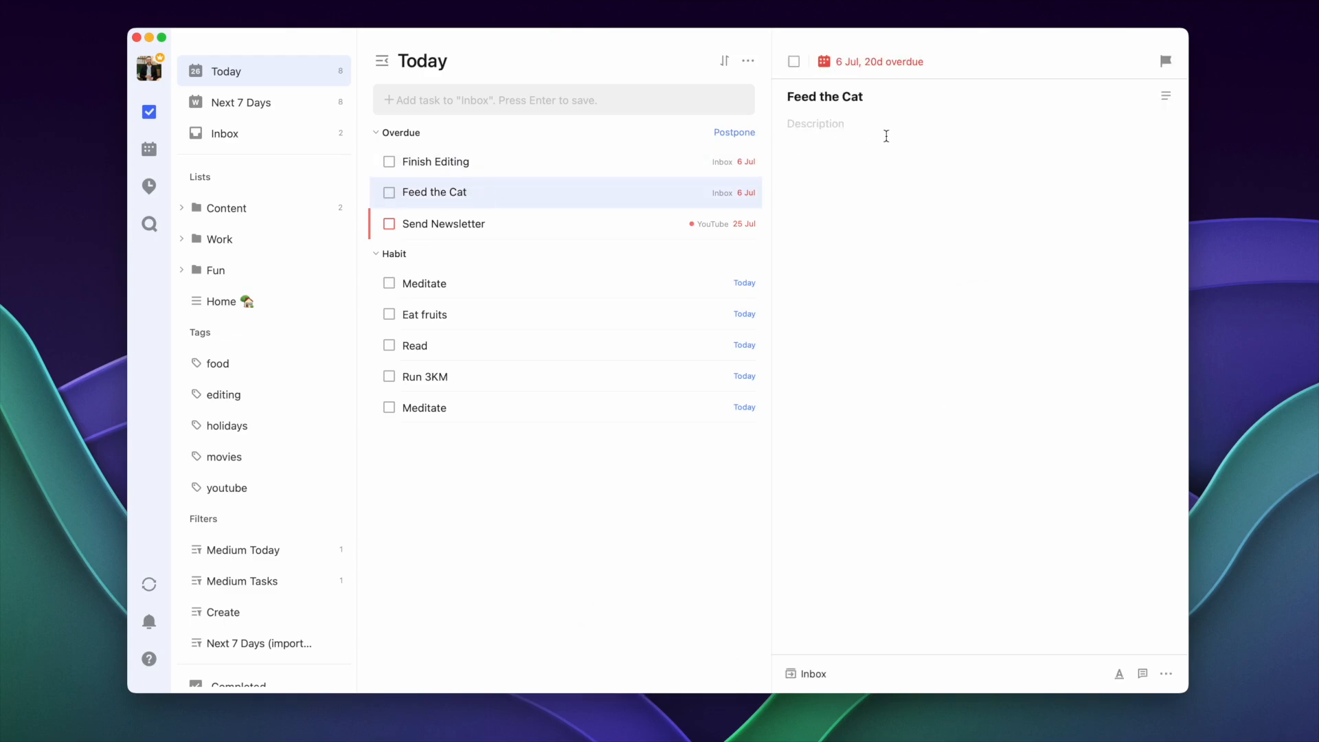
click(227, 209)
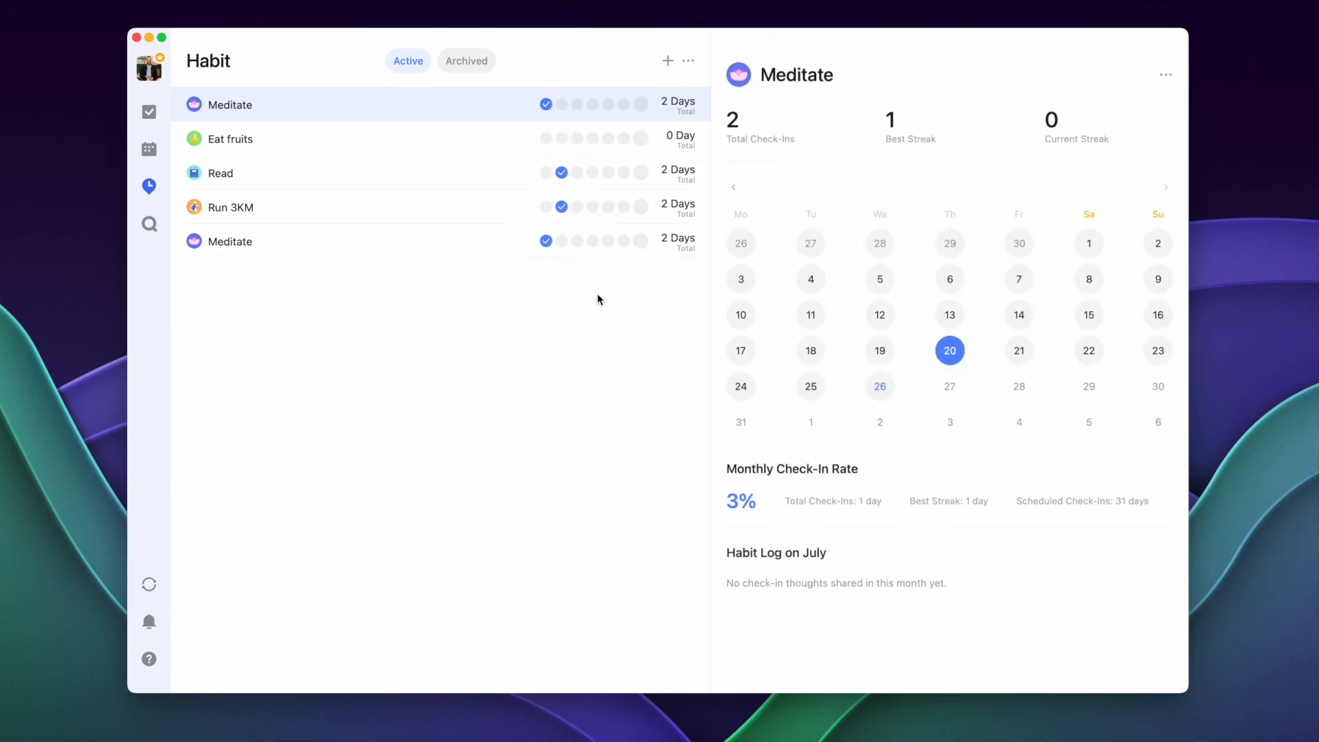
click(466, 61)
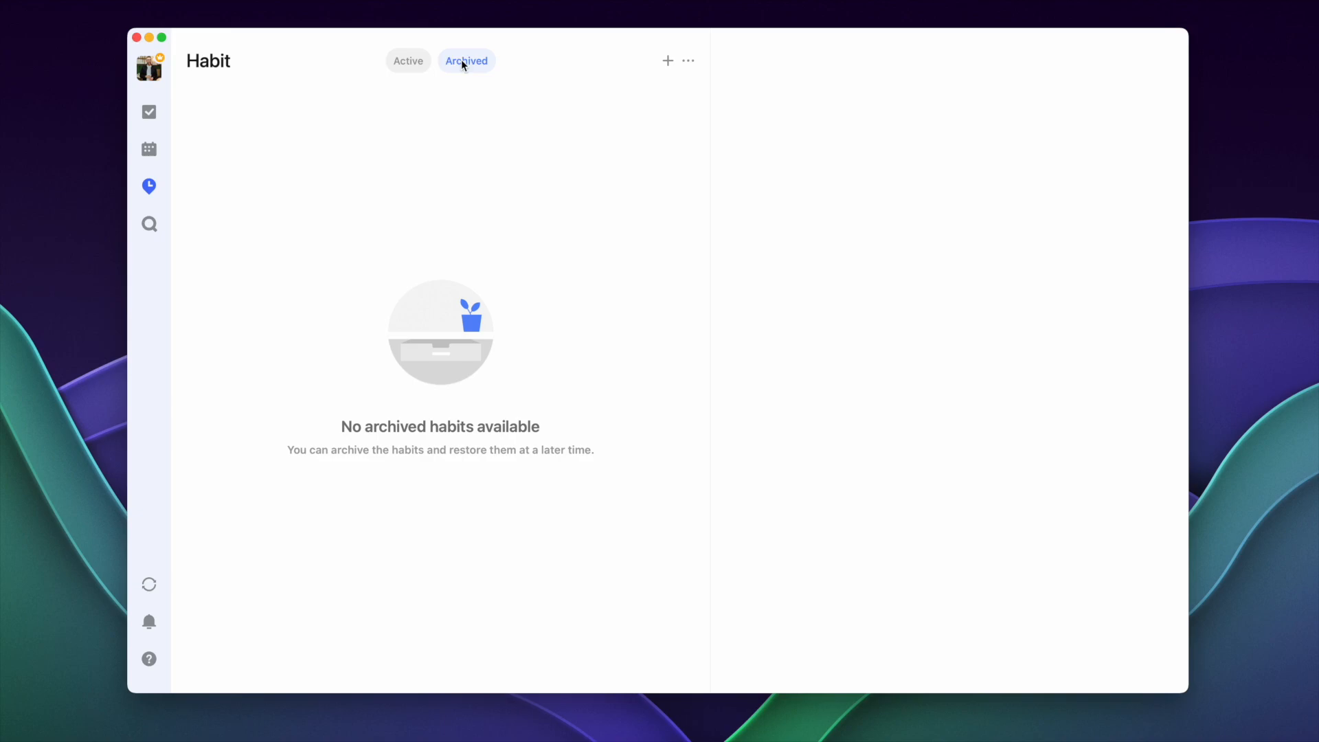
click(148, 69)
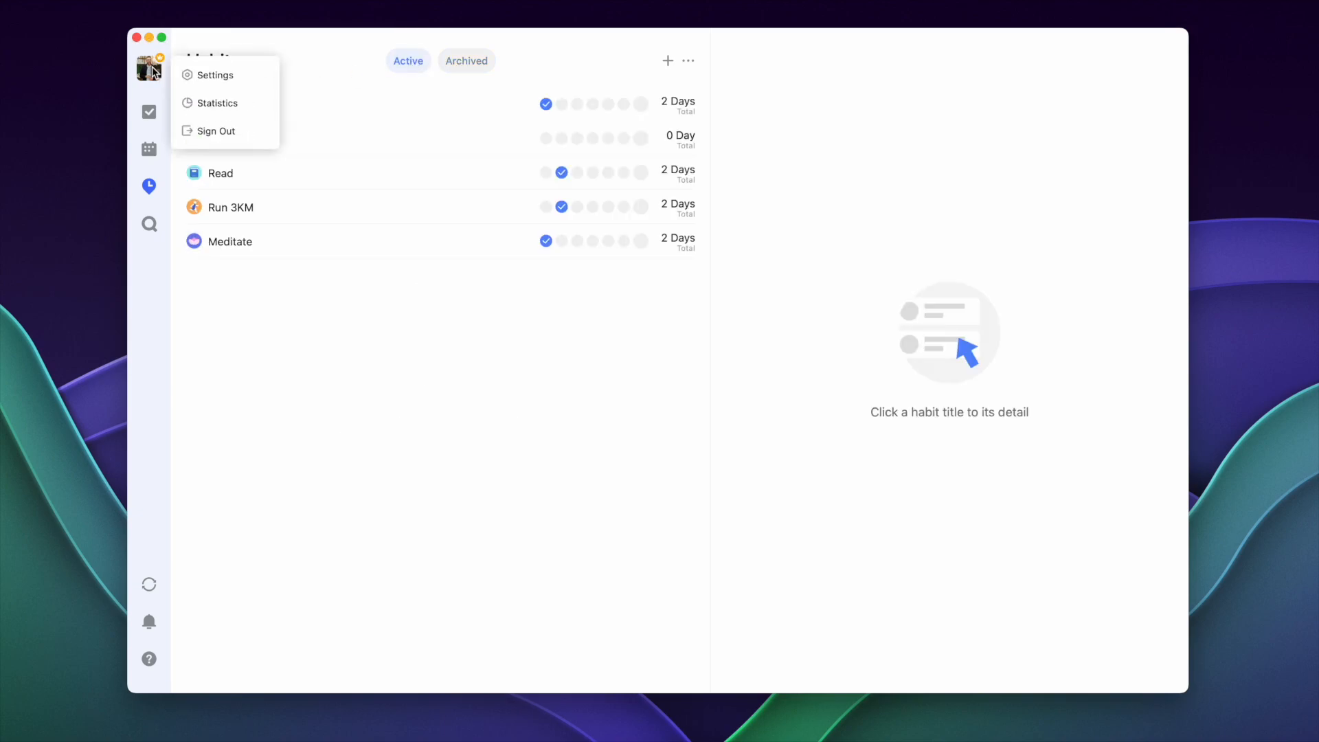
click(217, 76)
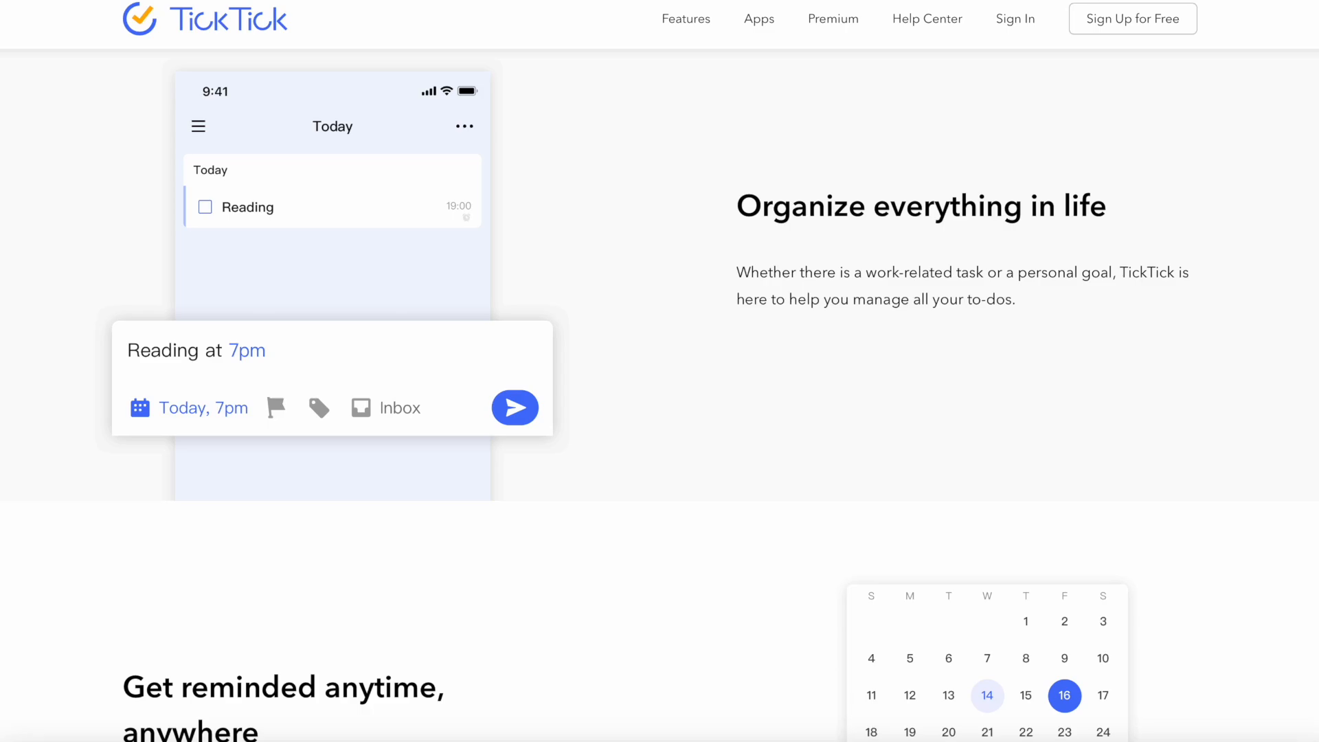
Scroll the TickTick homepage through organizing, reminders, collaboration and calendar sections
scroll(down, 3)
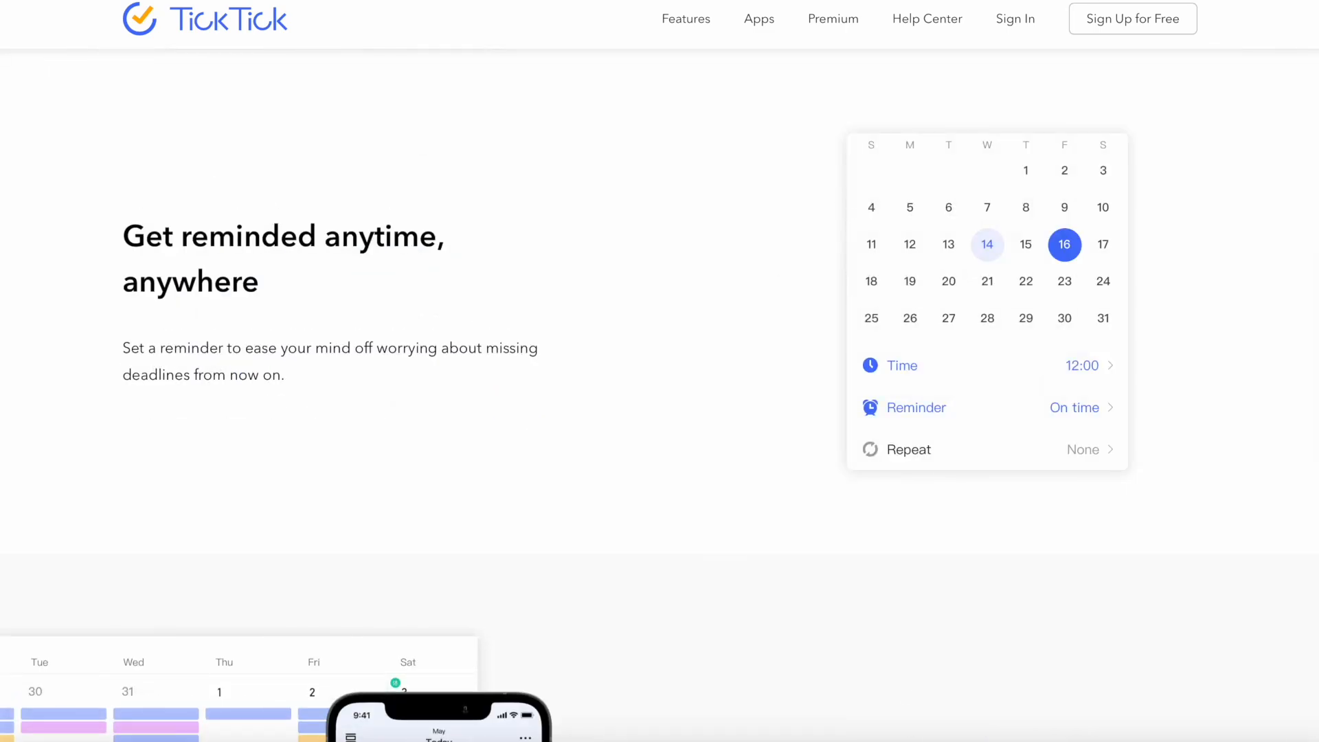
scroll(down, 3)
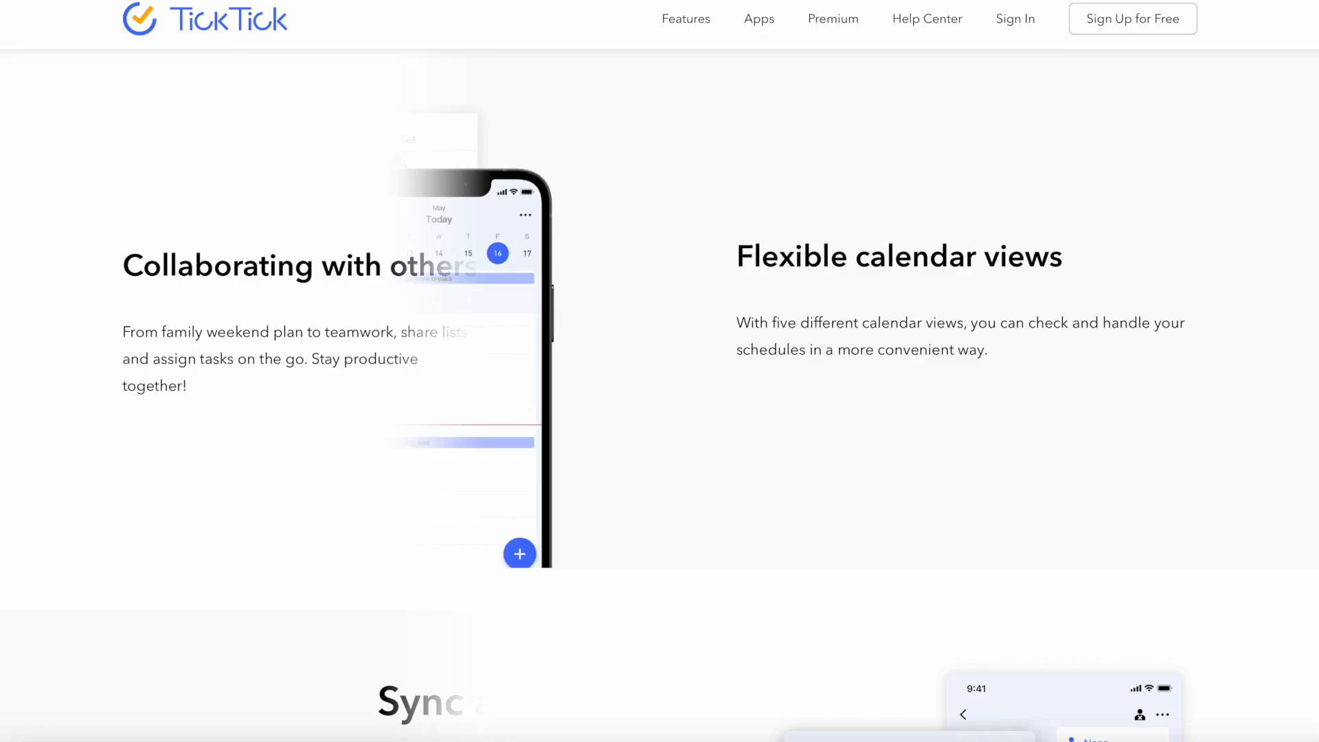
scroll(down, 3)
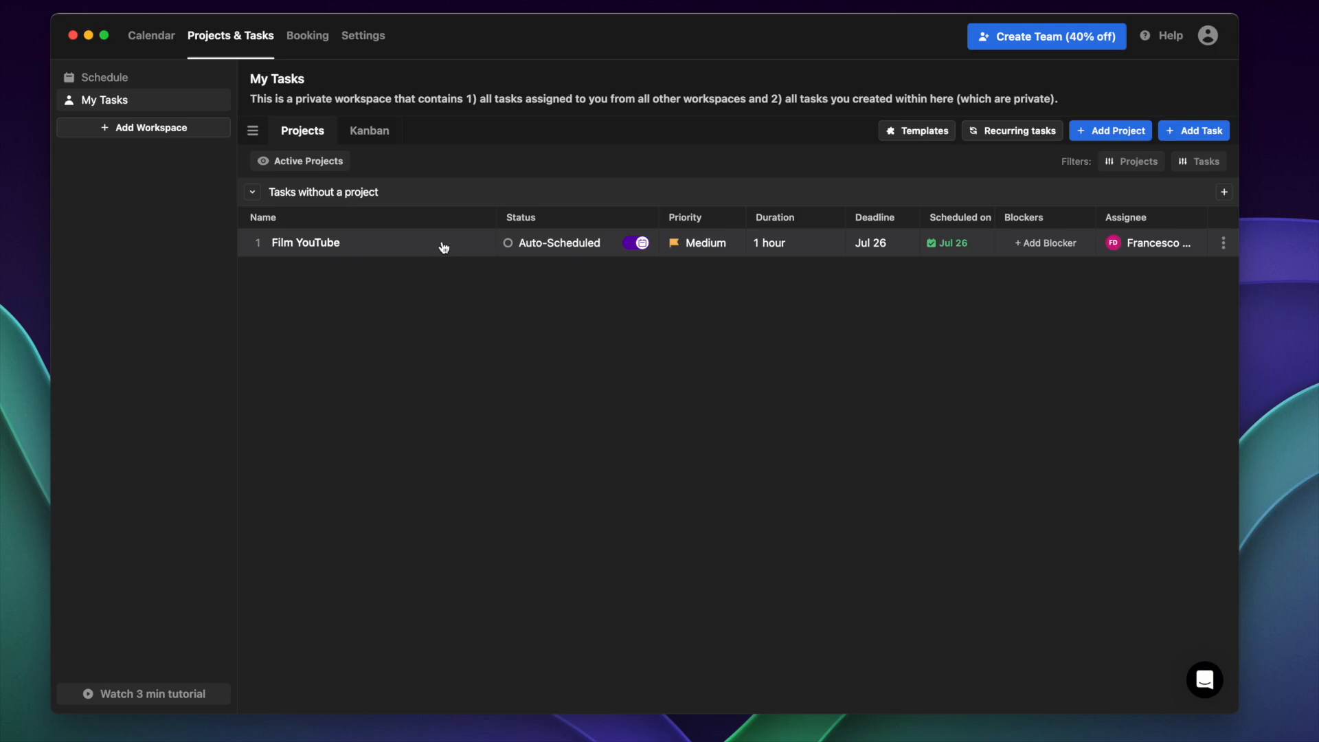
Show Film YouTube on the priority board, then the week calendar with its Start task button
click(369, 130)
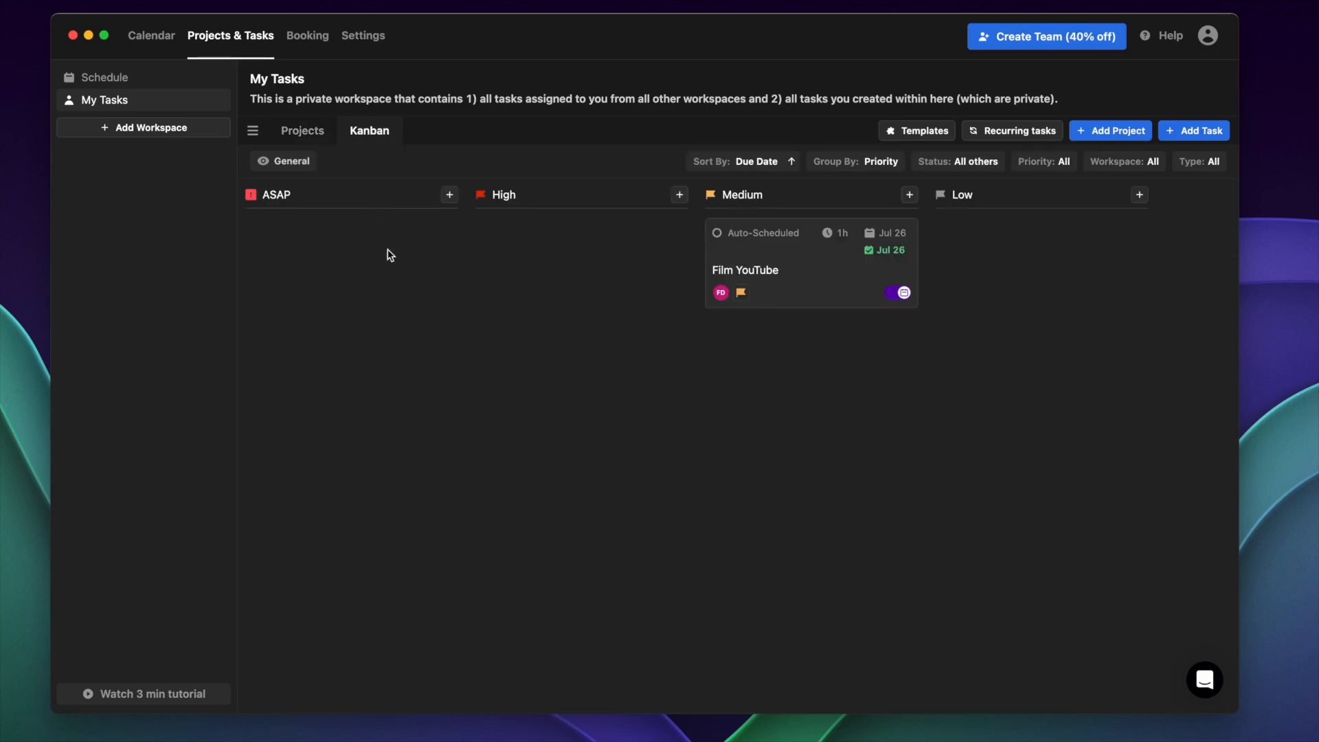
mouse_move(176, 45)
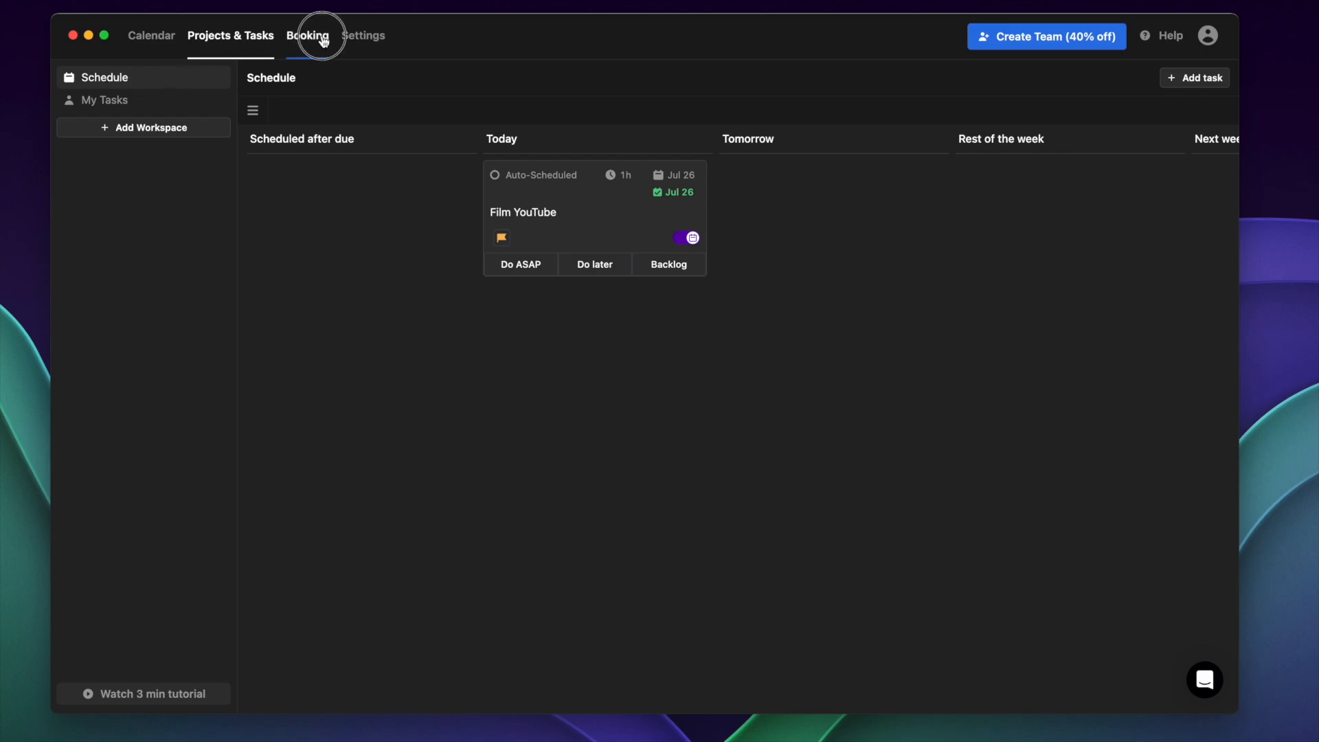
click(151, 36)
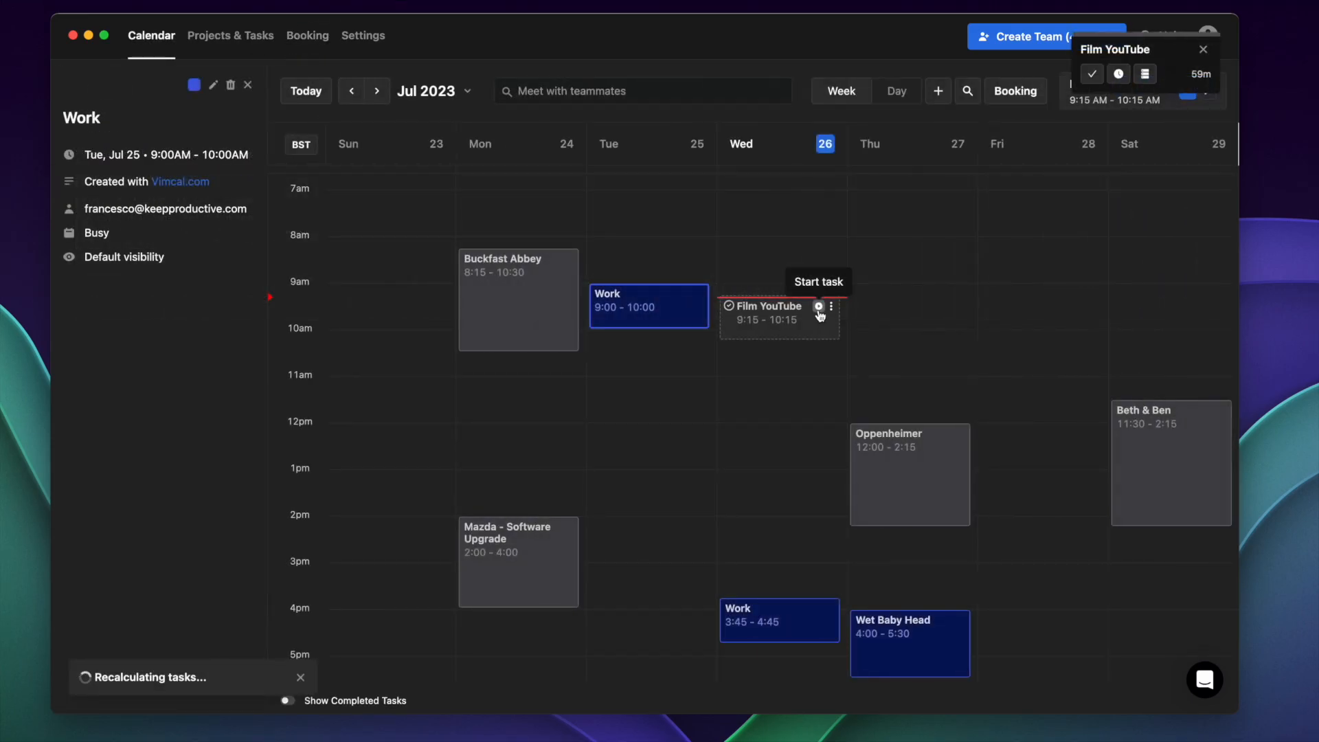
click(231, 36)
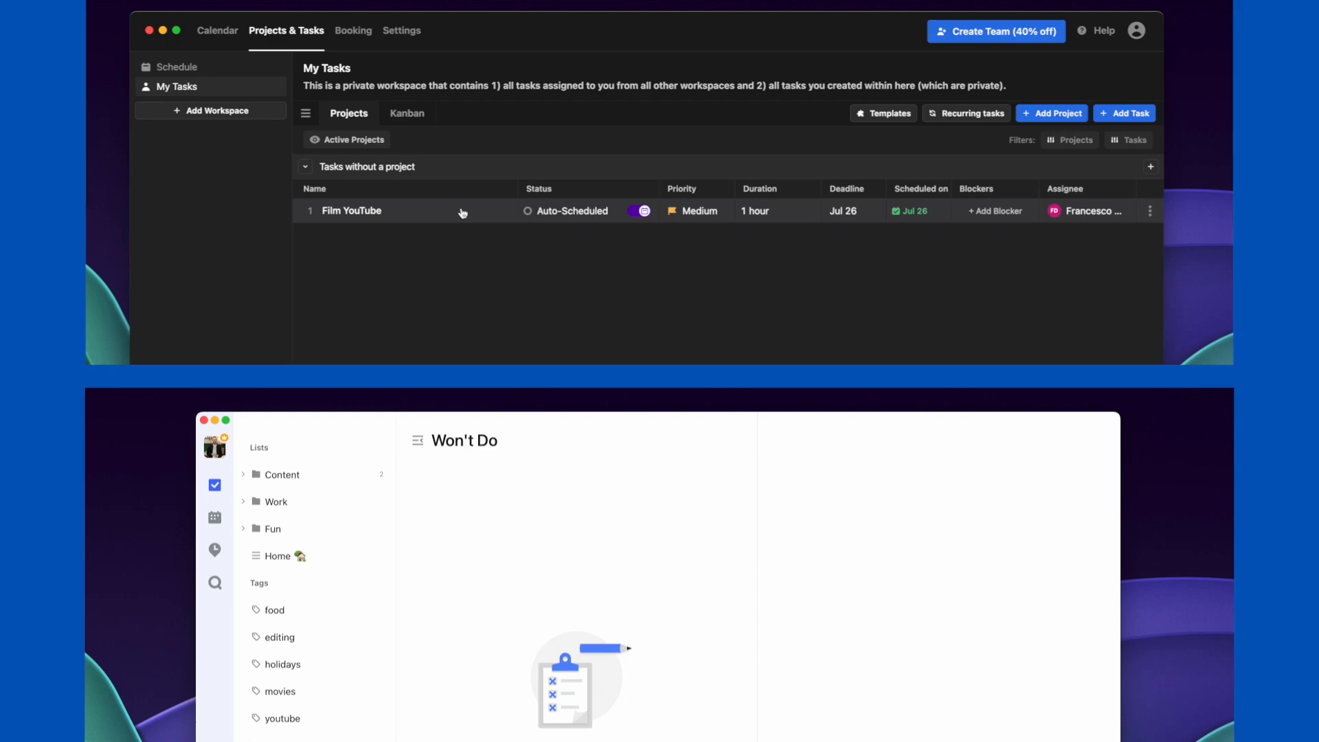
click(407, 113)
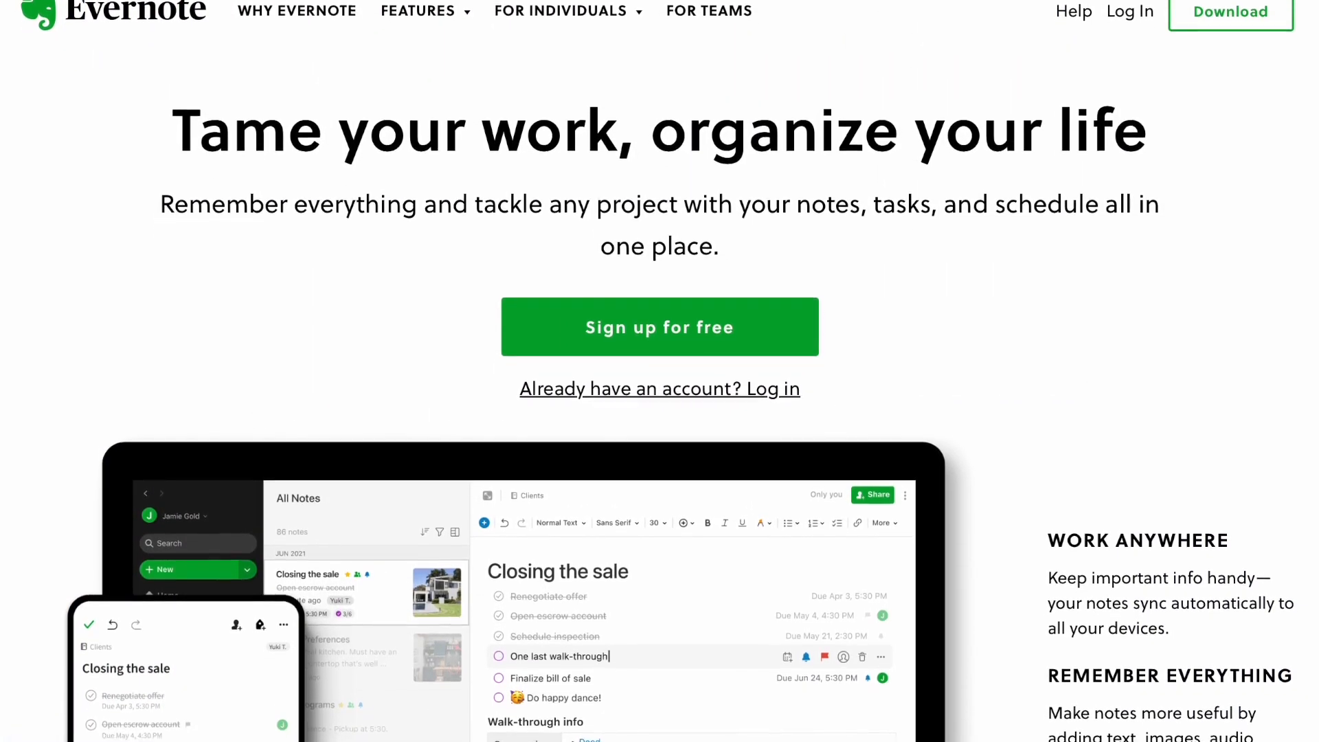
Scroll the Tool Finder news page down to the Evernote layoffs article
scroll(down, 3)
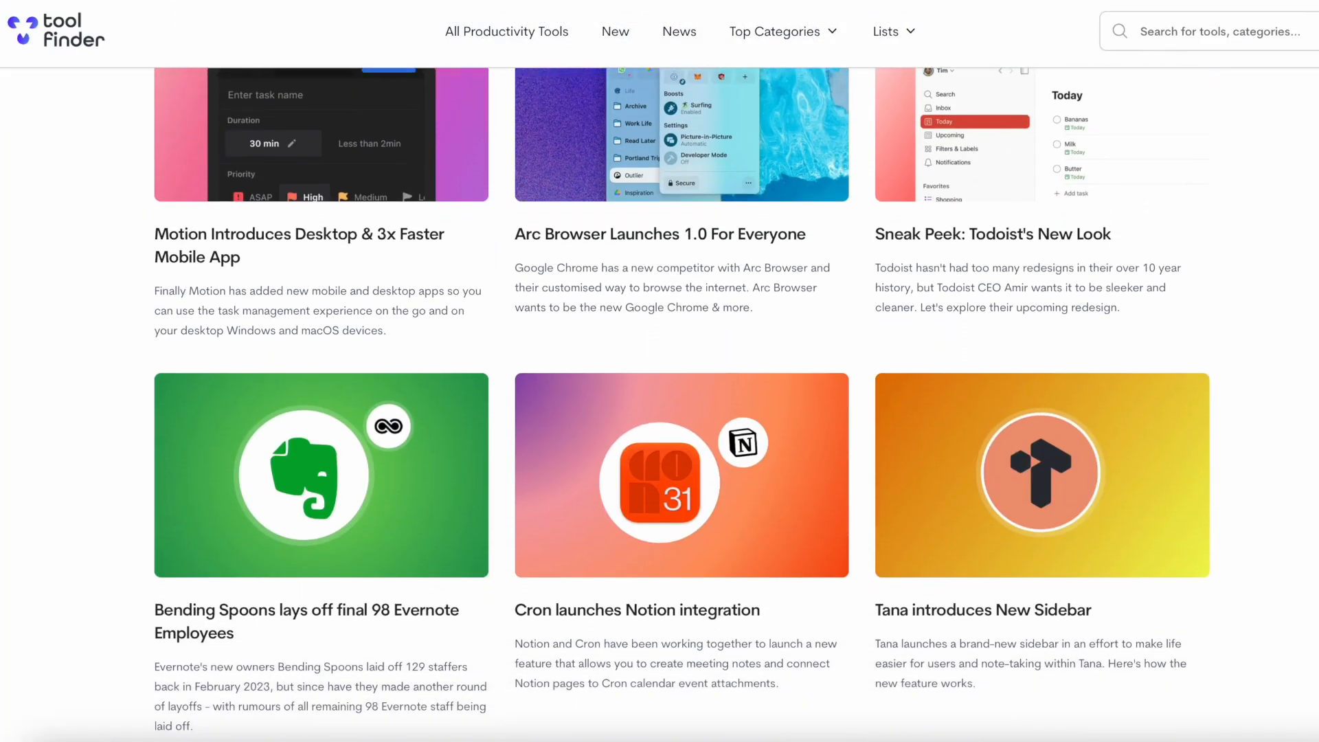
scroll(down, 3)
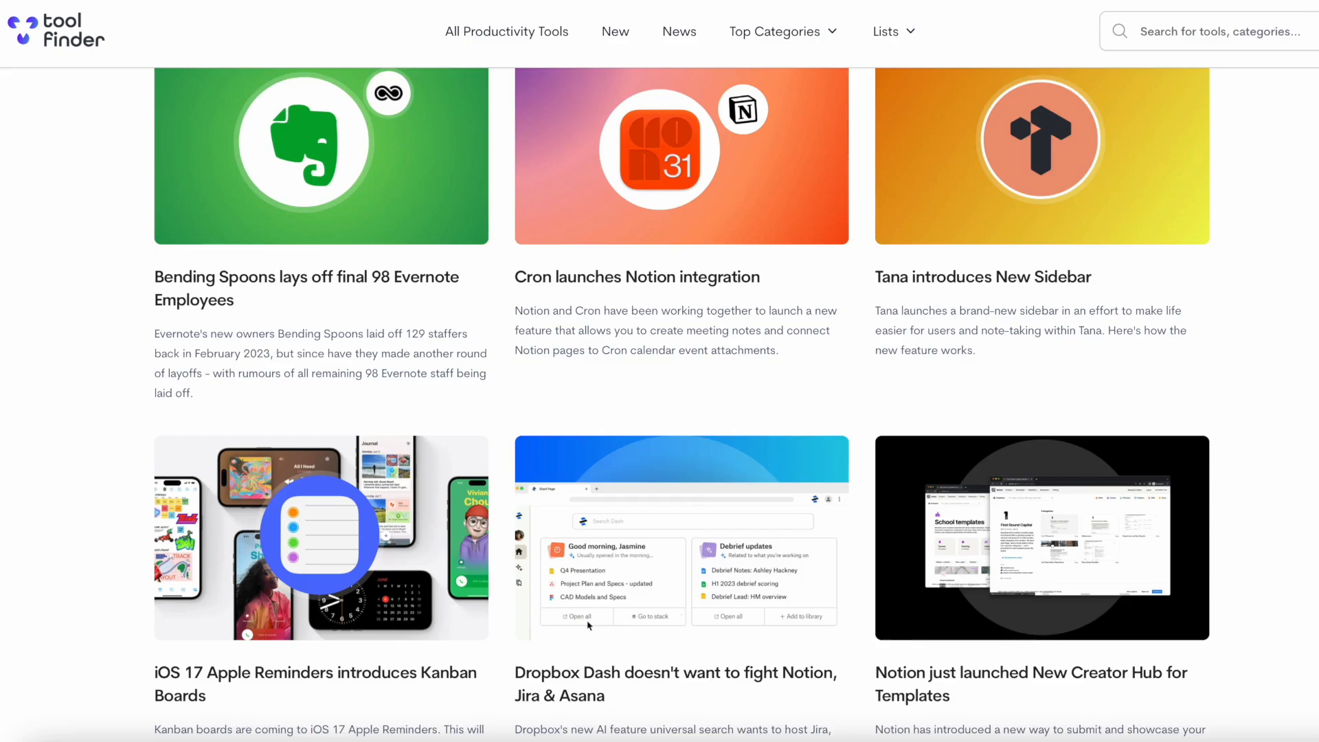